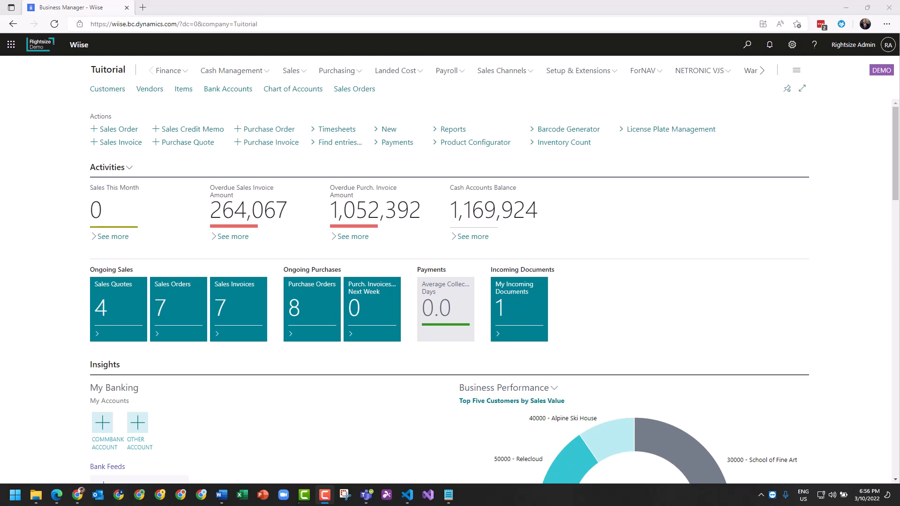
pyautogui.moveTo(528, 110)
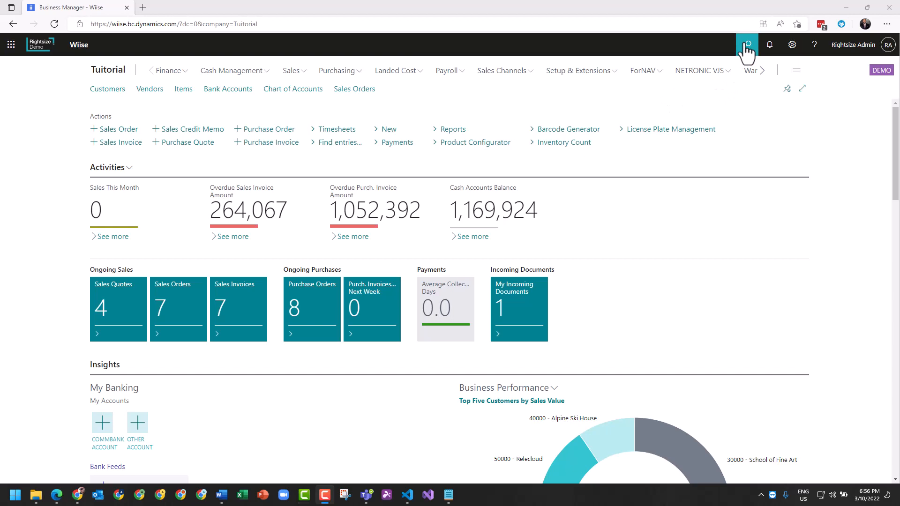
pyautogui.moveTo(558, 109)
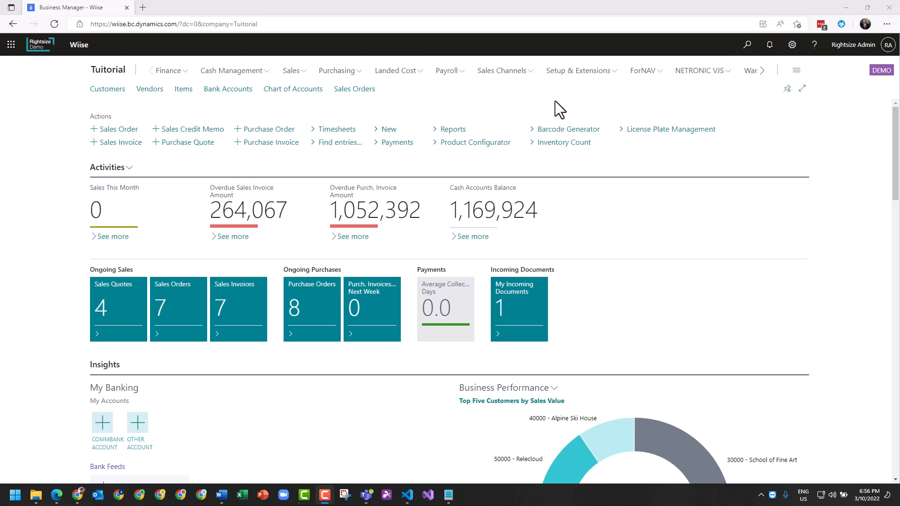
pyautogui.moveTo(422, 150)
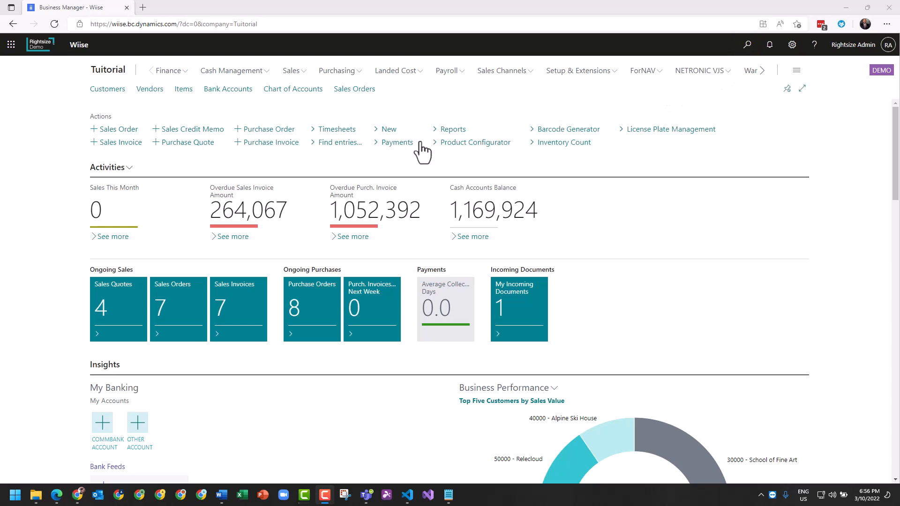
pyautogui.moveTo(502, 175)
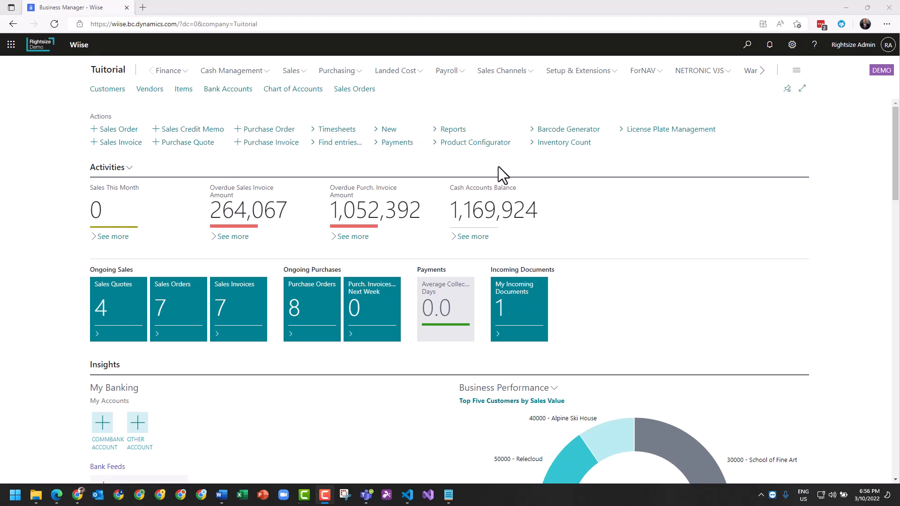
# - Show First Up Consultants' six outstanding invoices in Vendor Ledger Entries with the Process actions visible
pyautogui.click(396, 143)
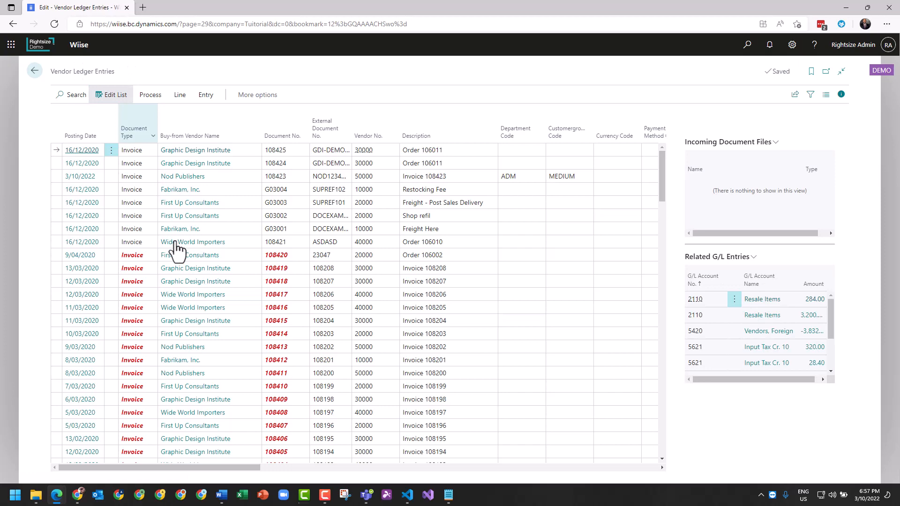
pyautogui.scroll(-3)
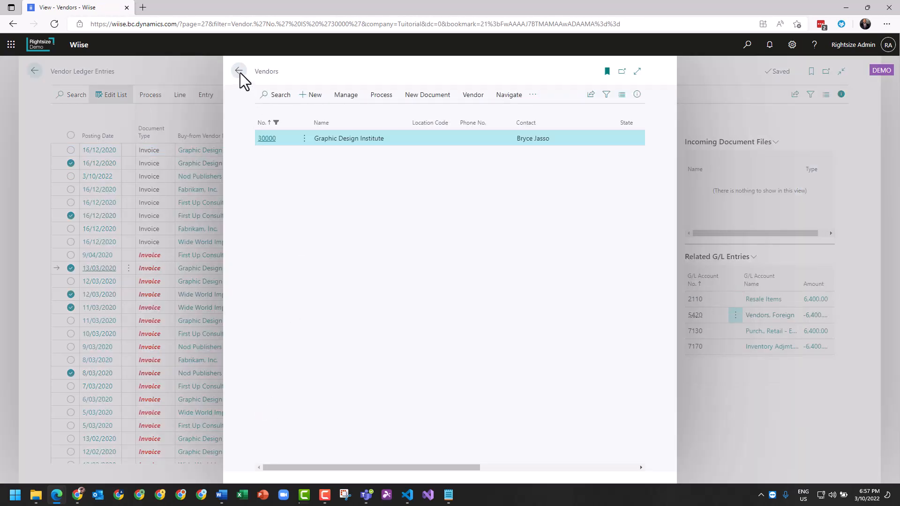
pyautogui.click(239, 70)
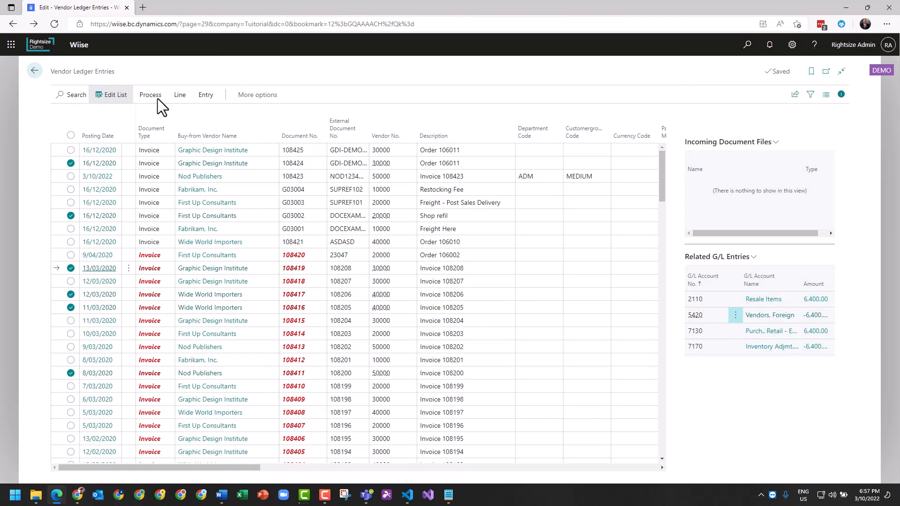
pyautogui.click(150, 95)
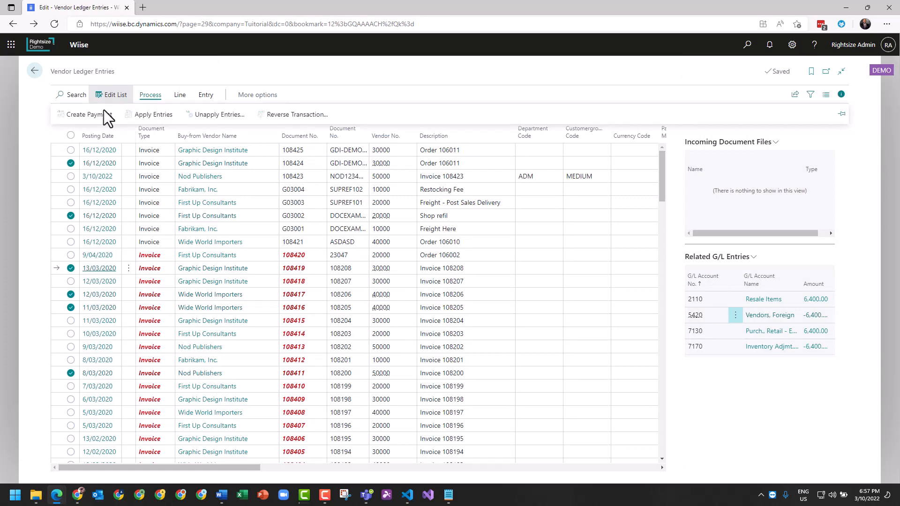
pyautogui.moveTo(86, 113)
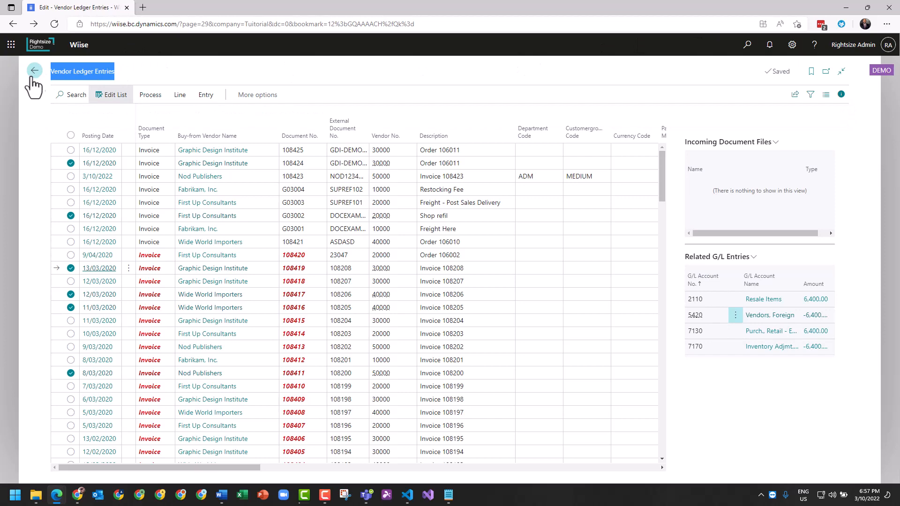
# - Reopen Vendor Ledger Entries via Tell Me search 'Vendor ledg', then return to the home page
pyautogui.click(34, 71)
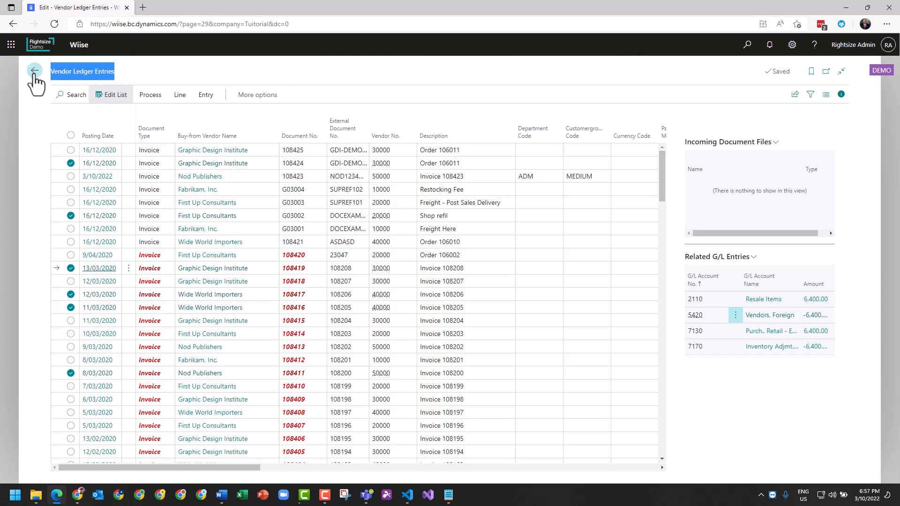
pyautogui.click(34, 71)
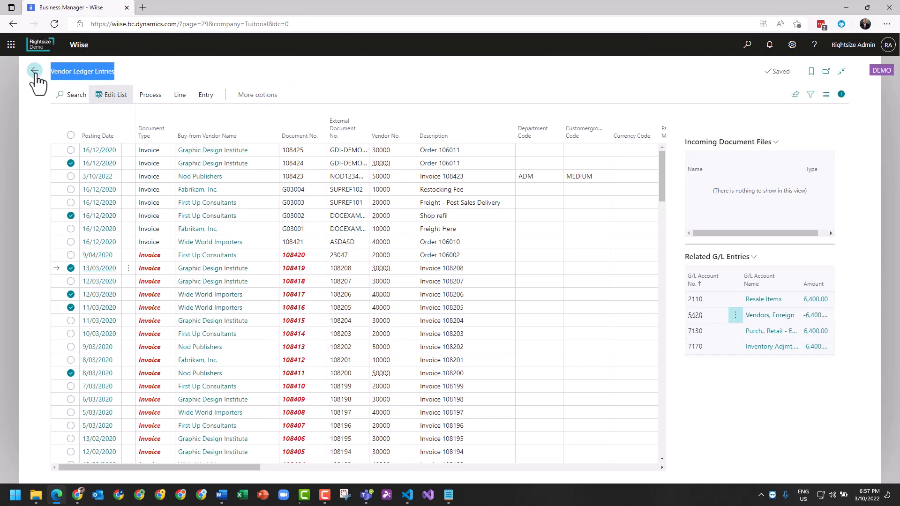
pyautogui.click(35, 71)
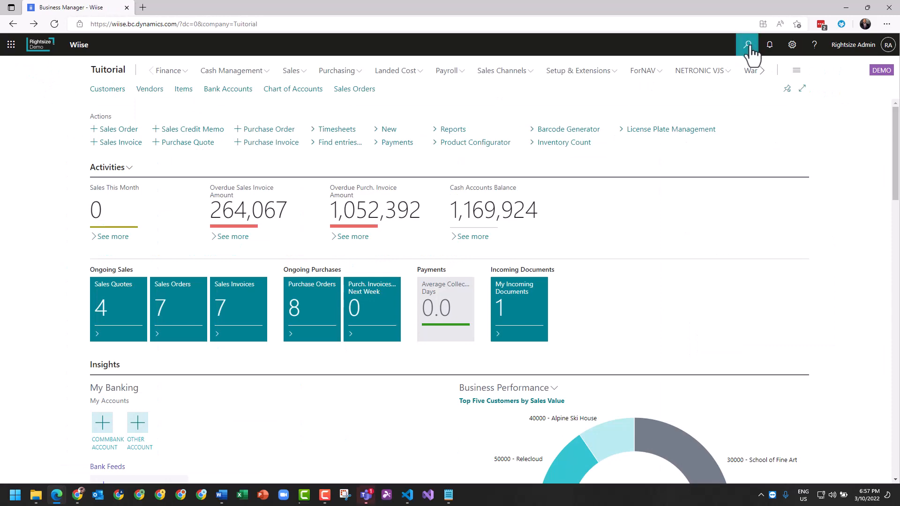
pyautogui.click(747, 45)
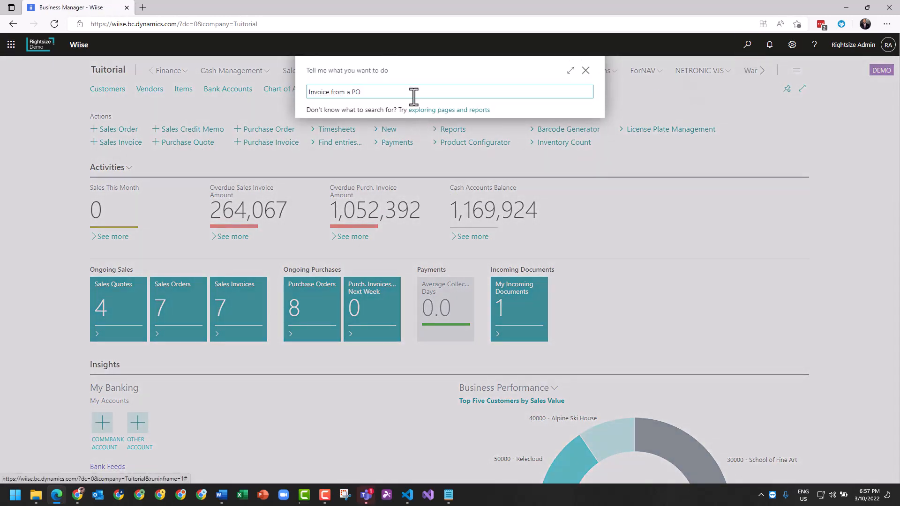
pyautogui.write('Vendor ledg')
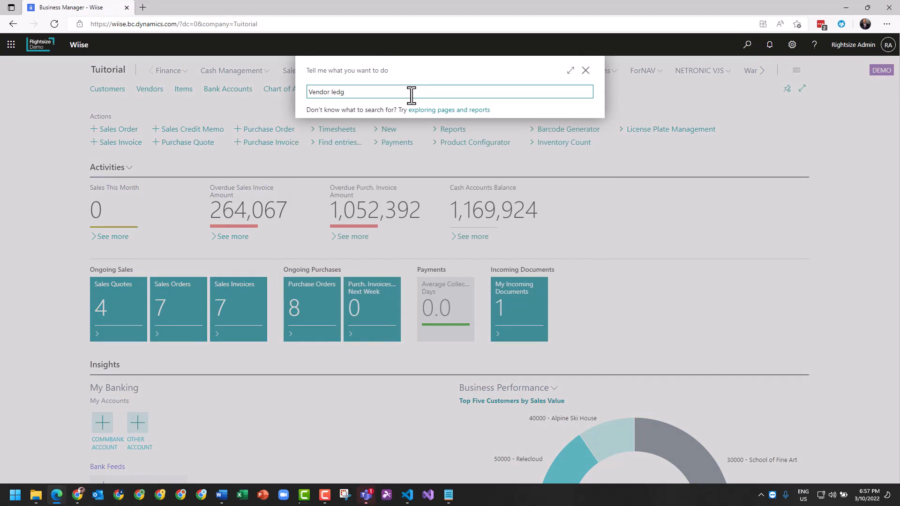
pyautogui.write('Vendor ledg')
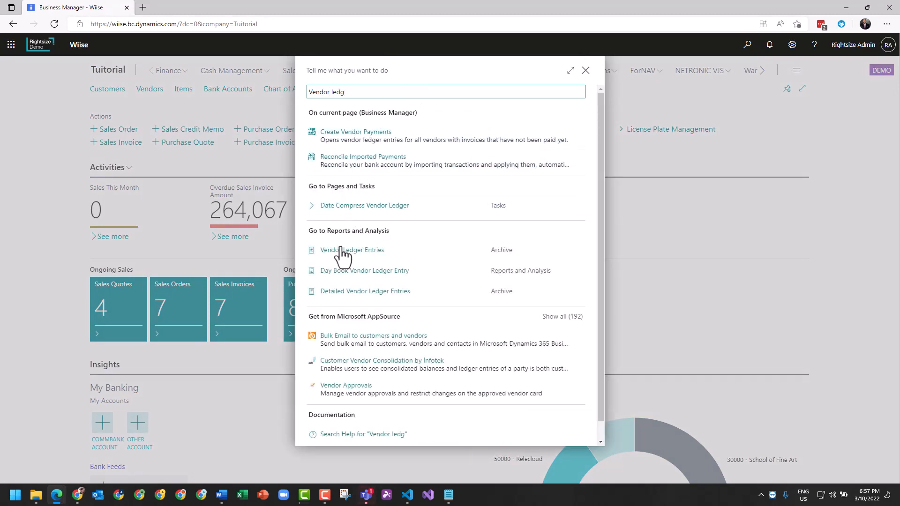
pyautogui.click(352, 249)
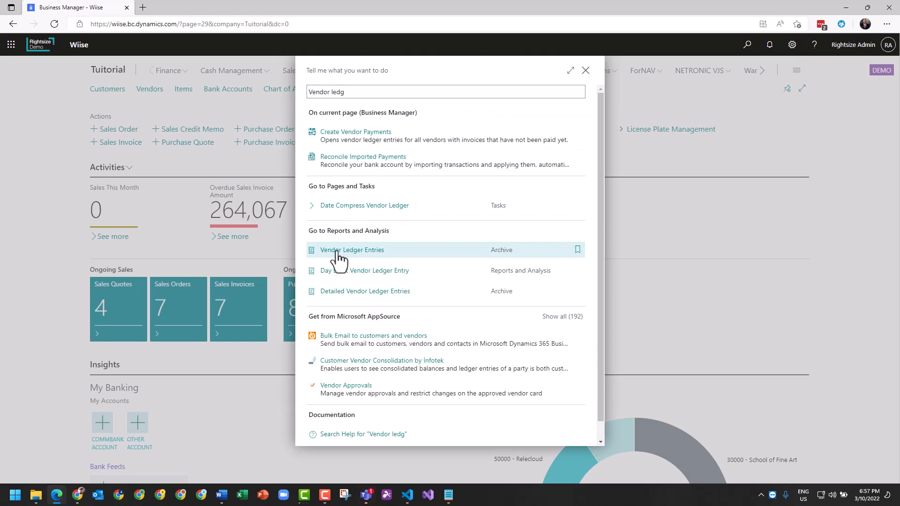
pyautogui.click(352, 250)
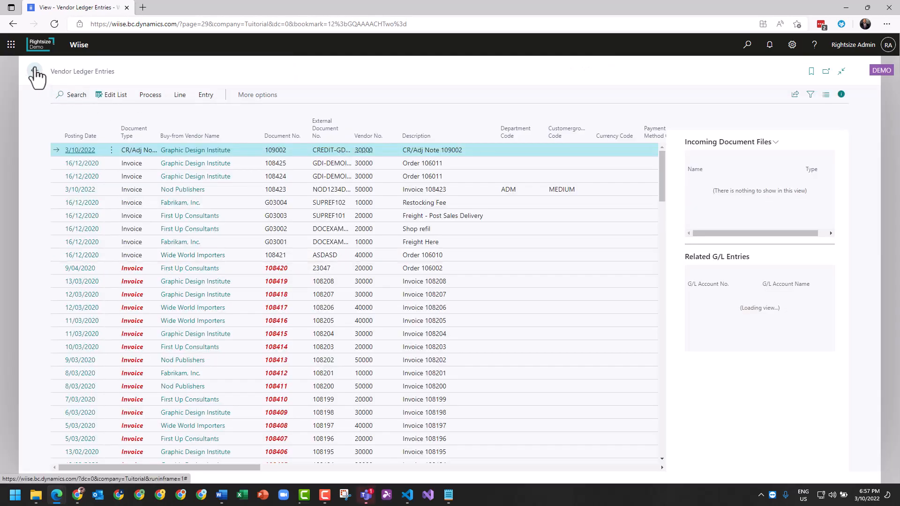
pyautogui.click(36, 75)
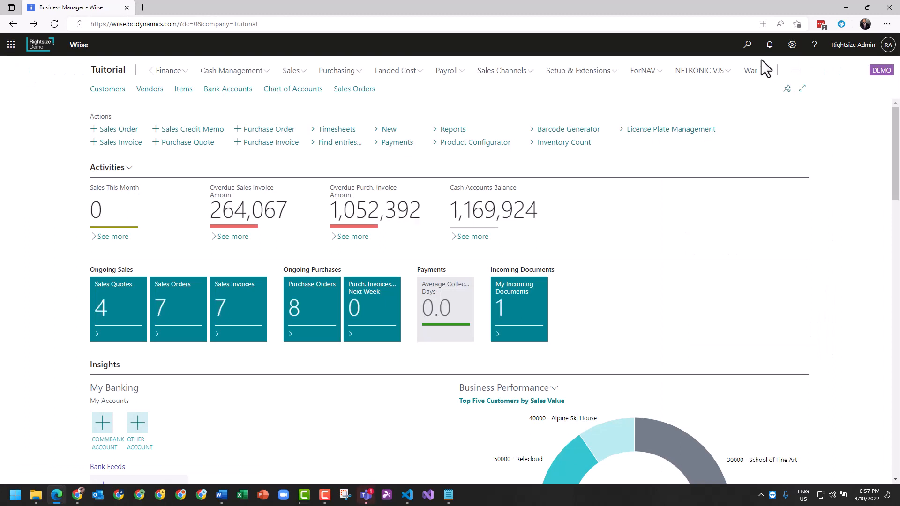
# - Reach Payment Journals via Tell Me 'payment jou' and show the batch lookup, keeping CASH
pyautogui.click(747, 44)
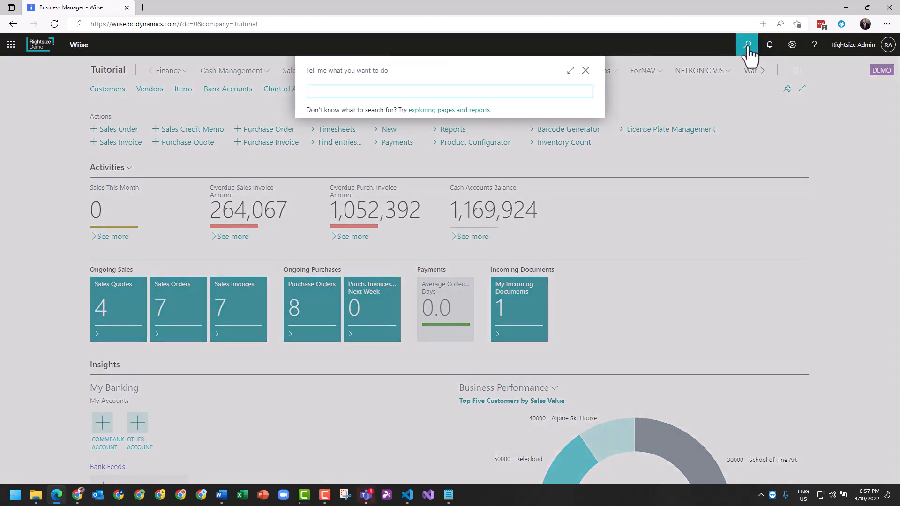
pyautogui.write('payment journ')
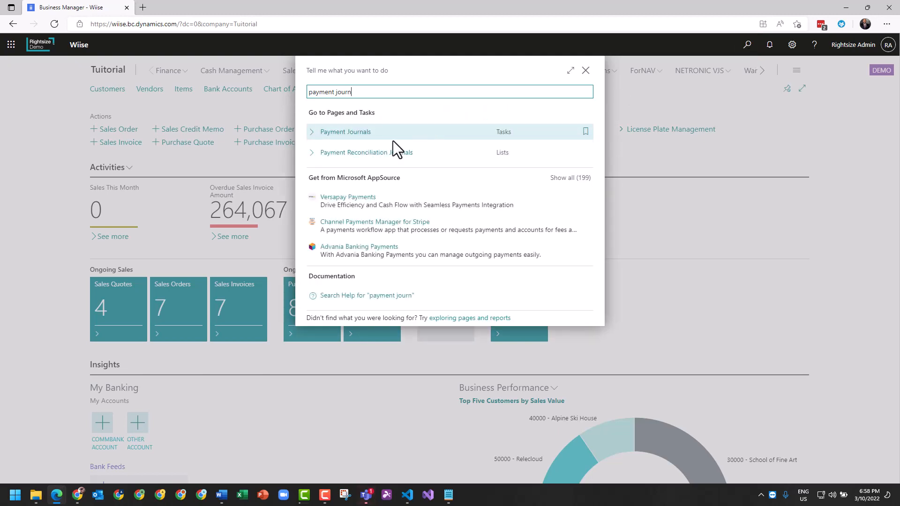
pyautogui.click(345, 132)
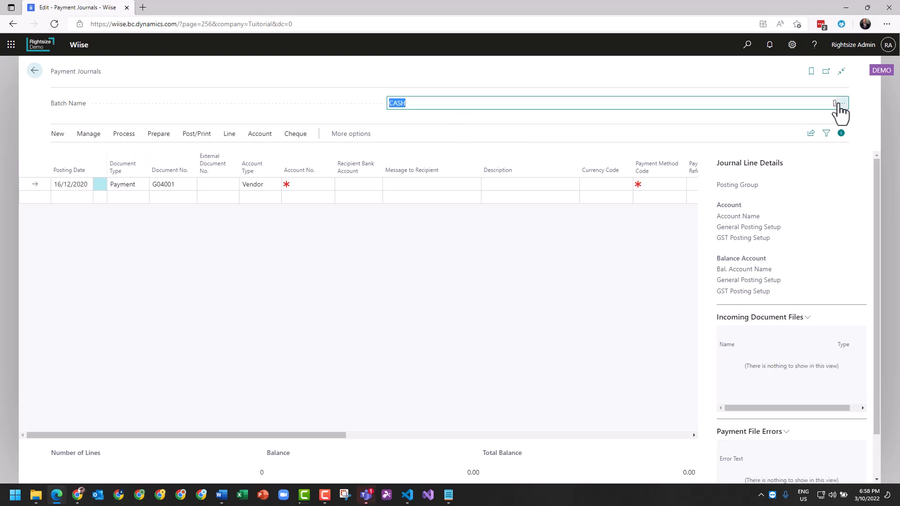
pyautogui.click(837, 103)
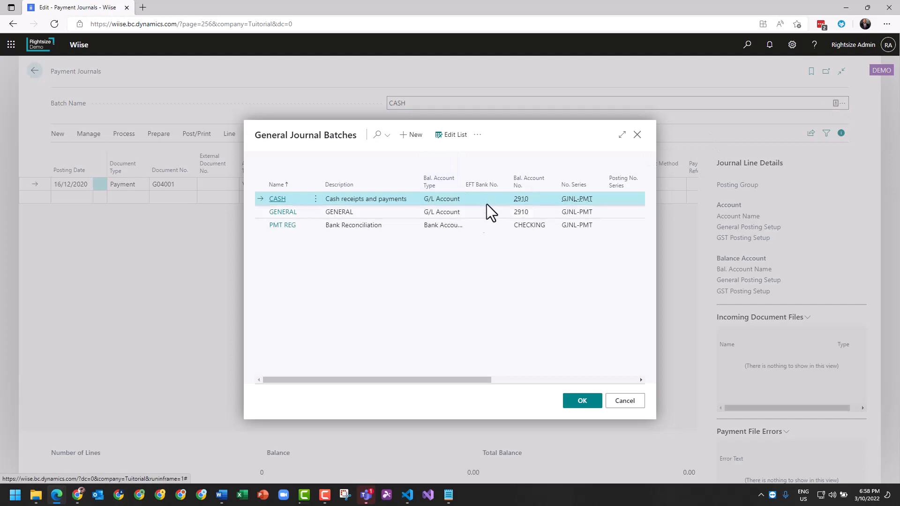
pyautogui.moveTo(427, 229)
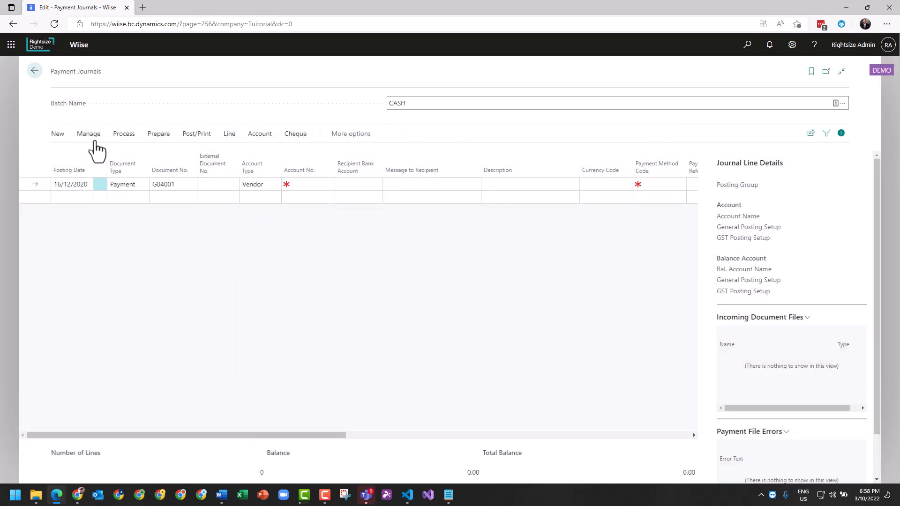
# - In Suggest Vendor Payments, set Available Amount (LCY) to 160,000 with Summarize per Vendor off
pyautogui.click(124, 133)
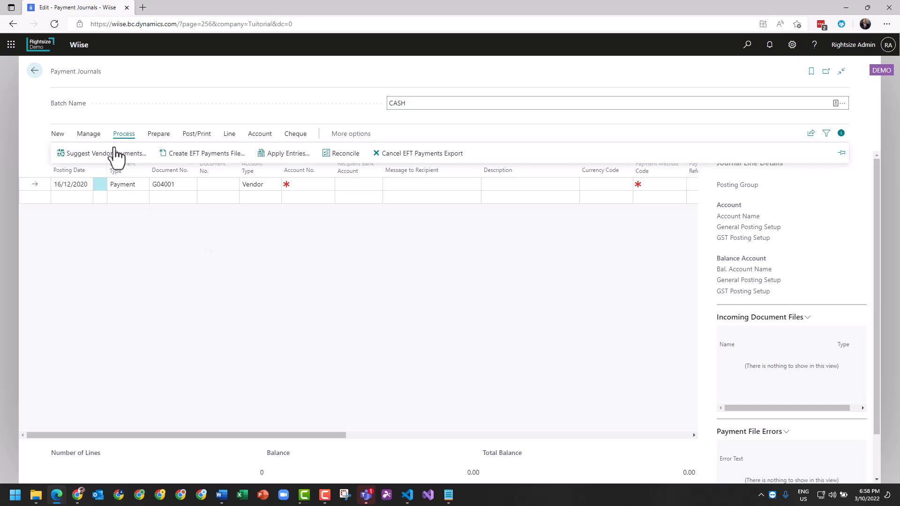
pyautogui.click(102, 152)
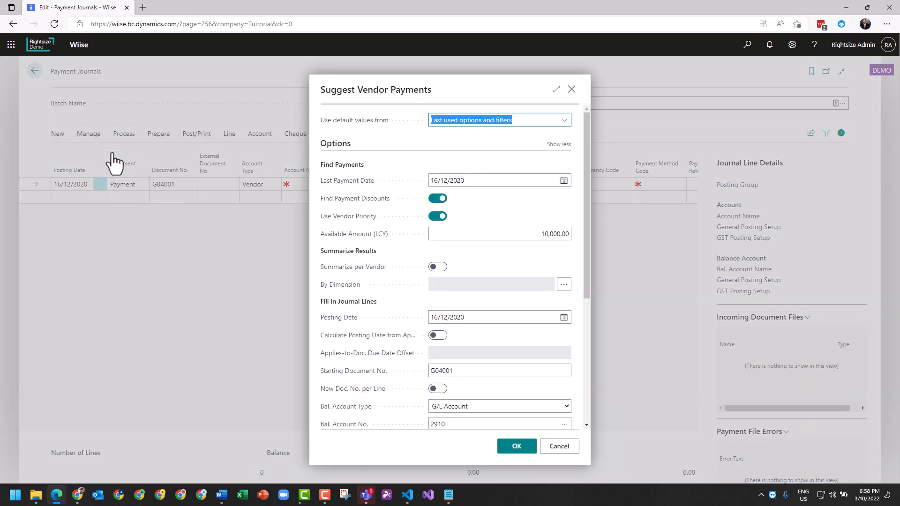
pyautogui.click(557, 144)
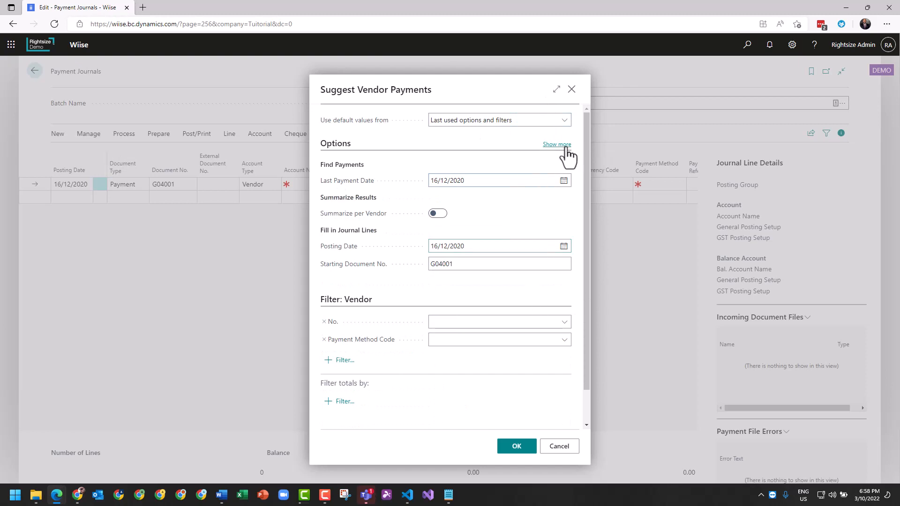
pyautogui.click(556, 144)
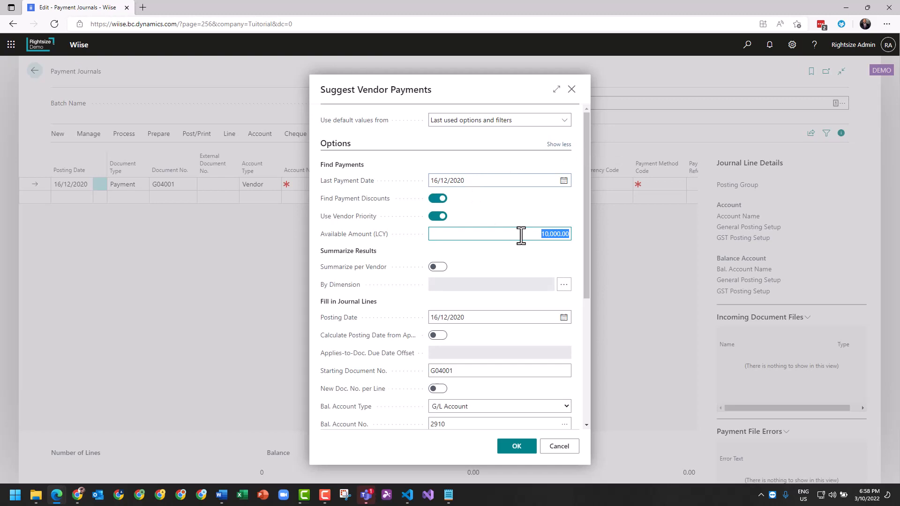
pyautogui.write('160')
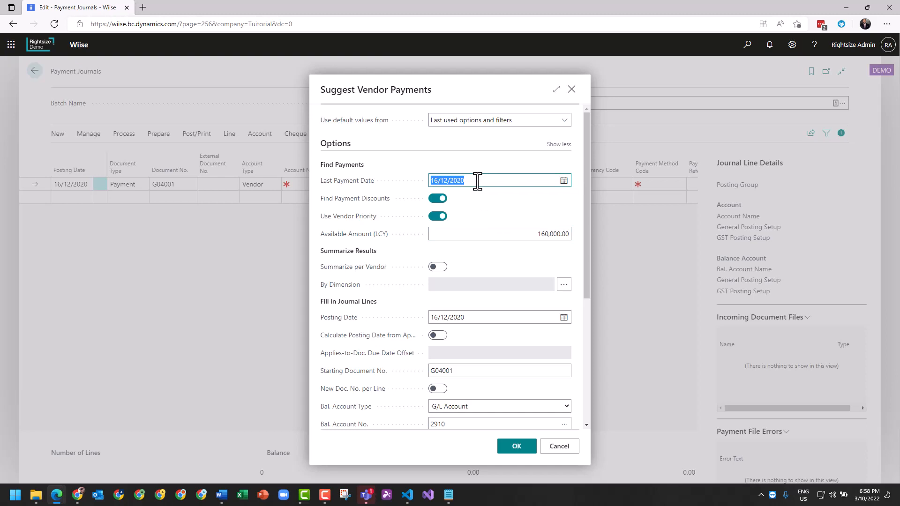
pyautogui.moveTo(438, 216)
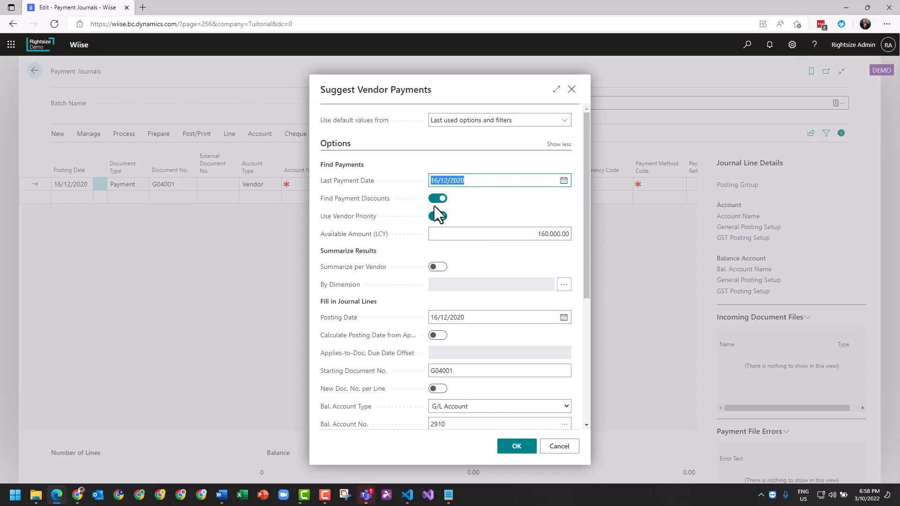
pyautogui.click(438, 216)
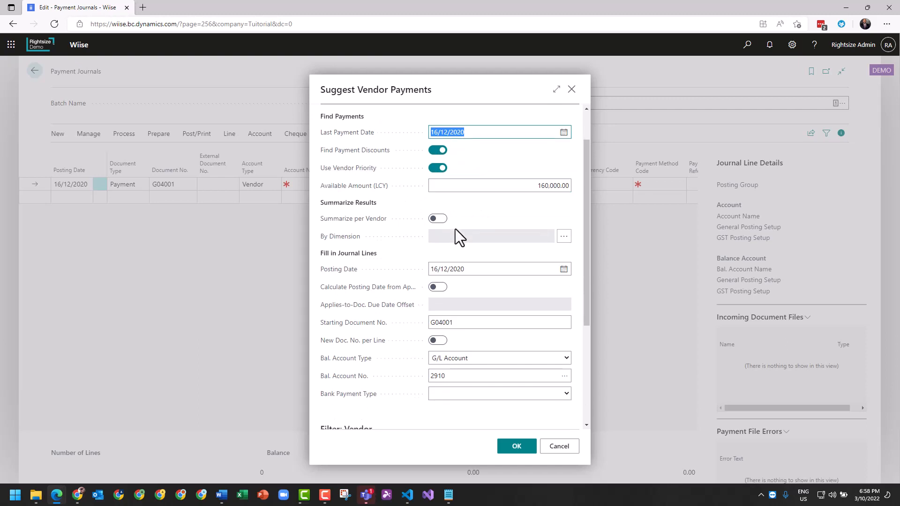
pyautogui.scroll(-3)
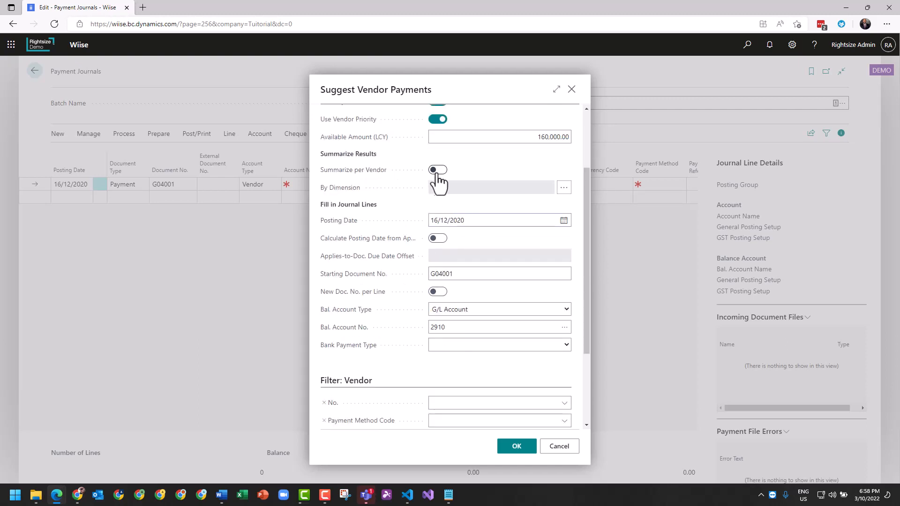
pyautogui.click(437, 169)
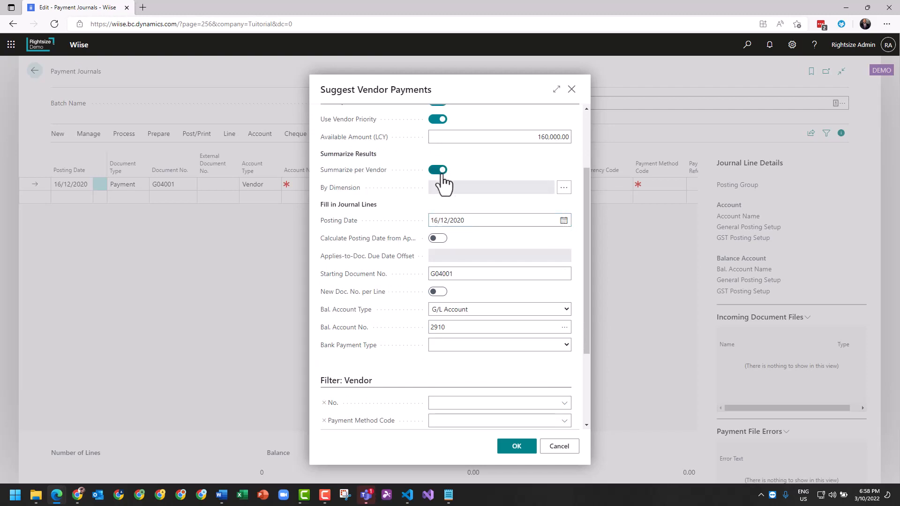
pyautogui.click(438, 170)
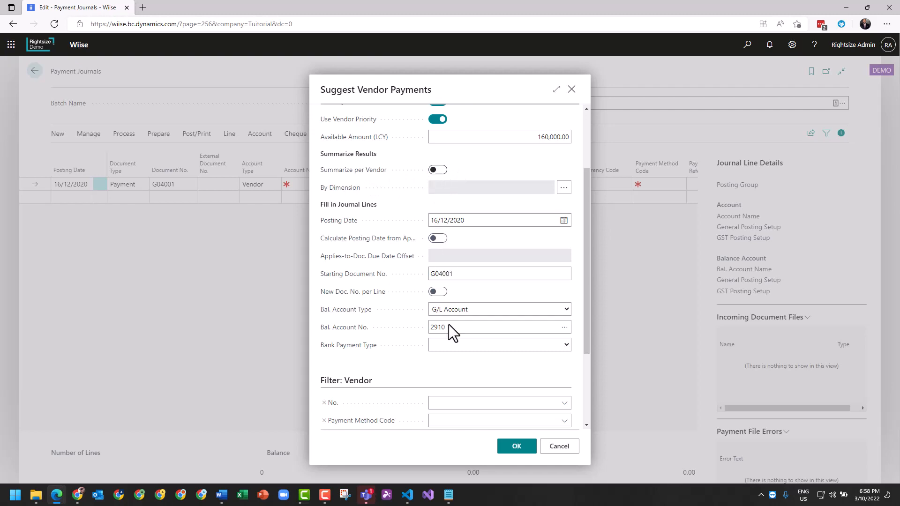
pyautogui.scroll(-3)
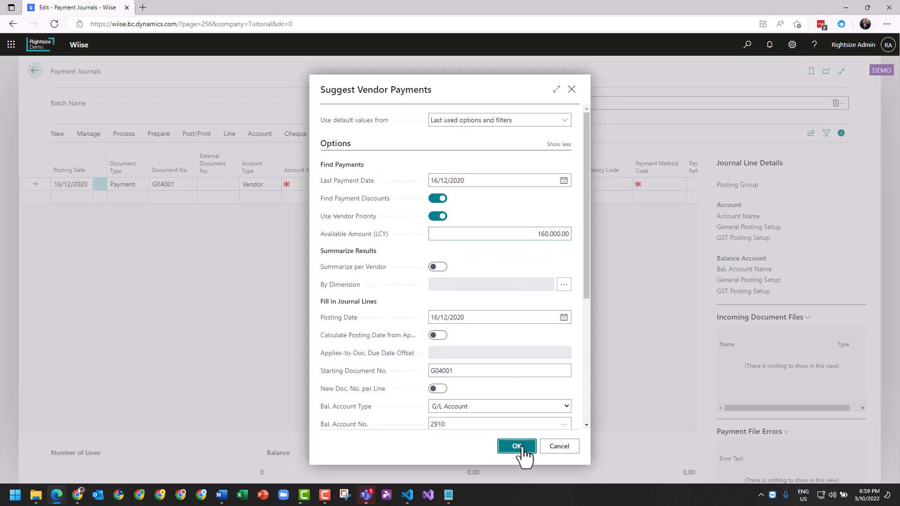
# - Run the suggestion, filling the CASH journal with 48 payment lines applied to invoices
pyautogui.click(515, 446)
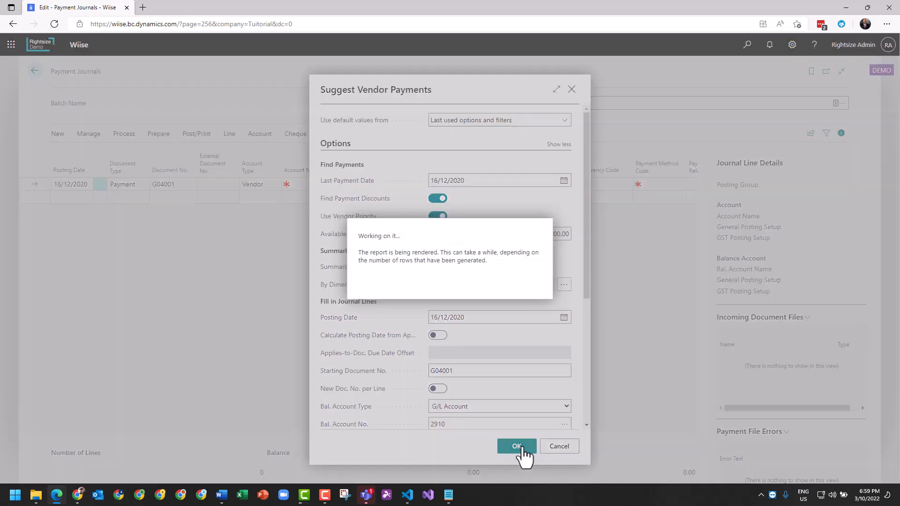
pyautogui.click(516, 446)
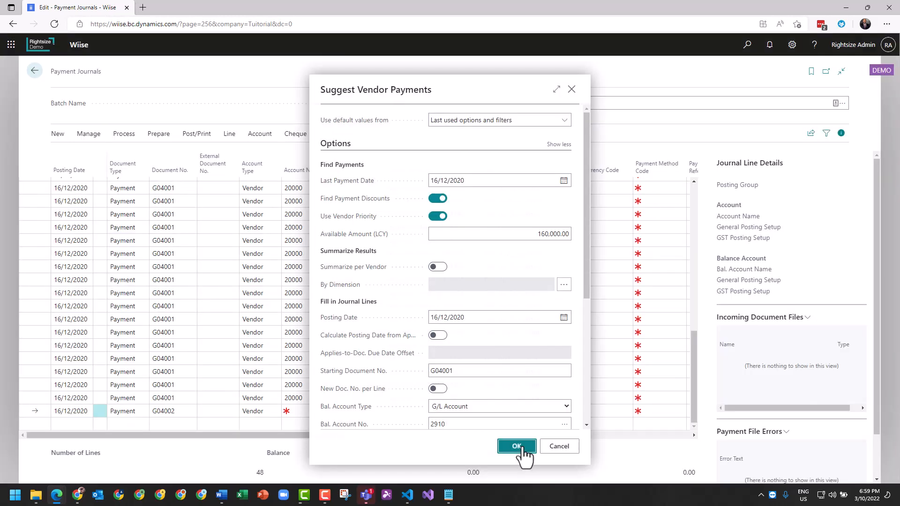
pyautogui.click(516, 446)
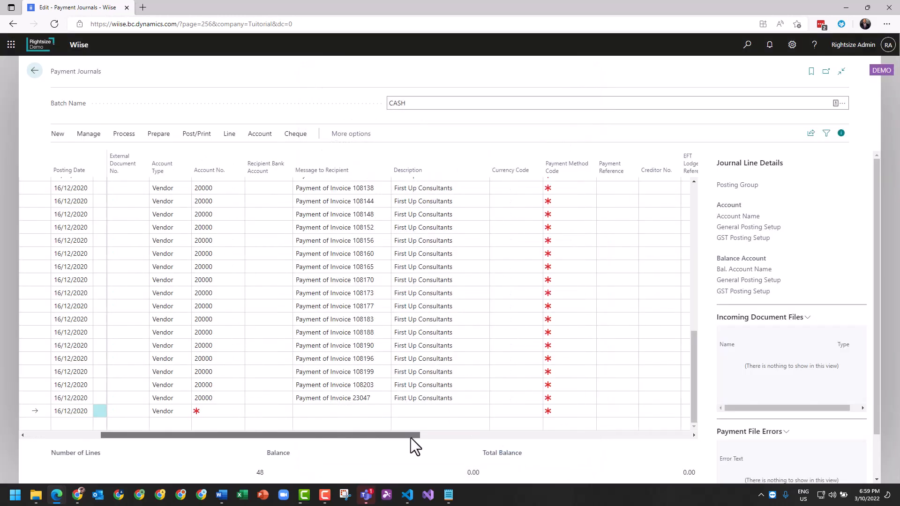
pyautogui.hscroll(3)
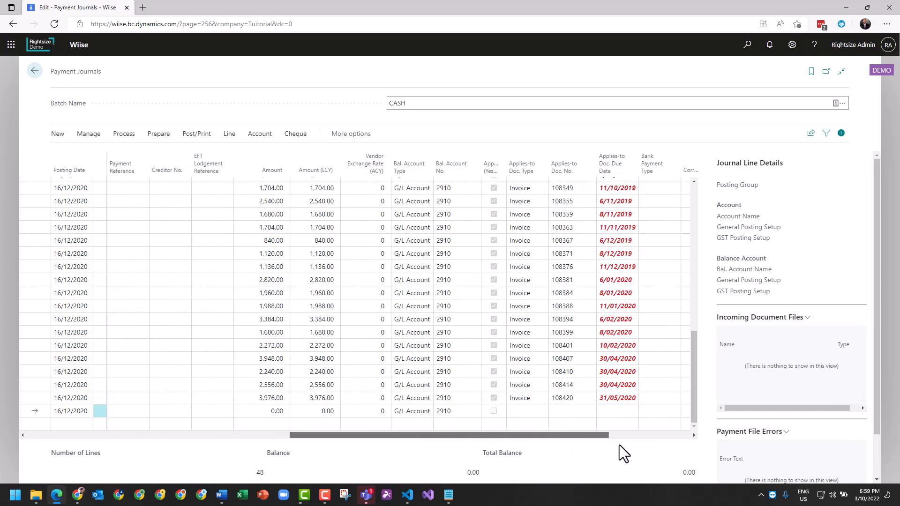
pyautogui.hscroll(3)
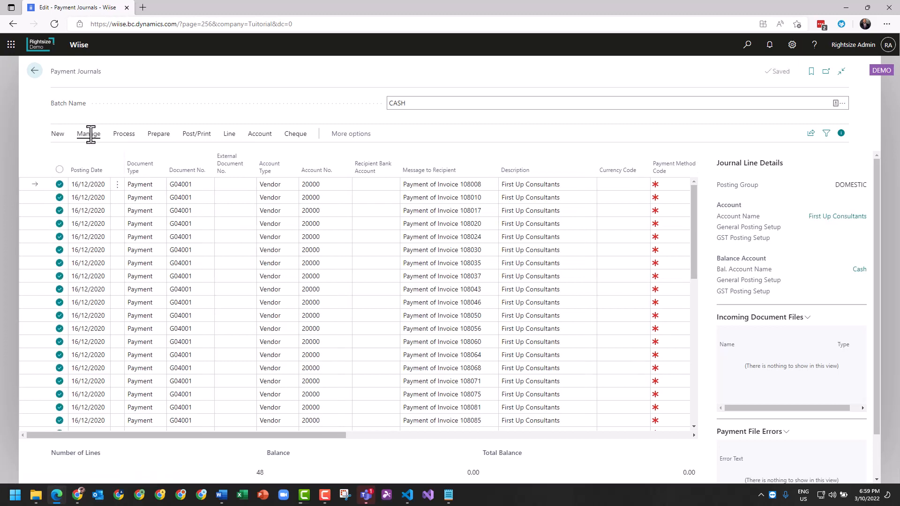
# - Delete the selected suggested payment lines from the CASH journal
pyautogui.click(88, 133)
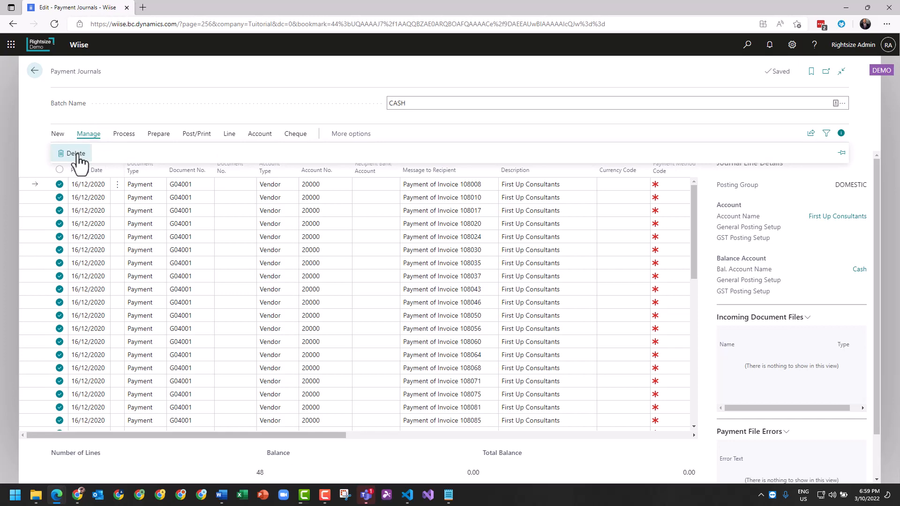
pyautogui.click(74, 153)
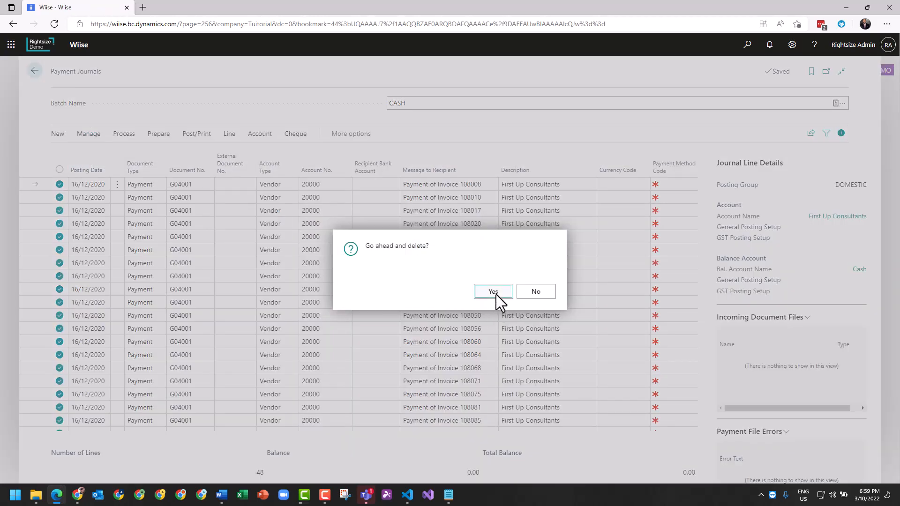
pyautogui.click(492, 291)
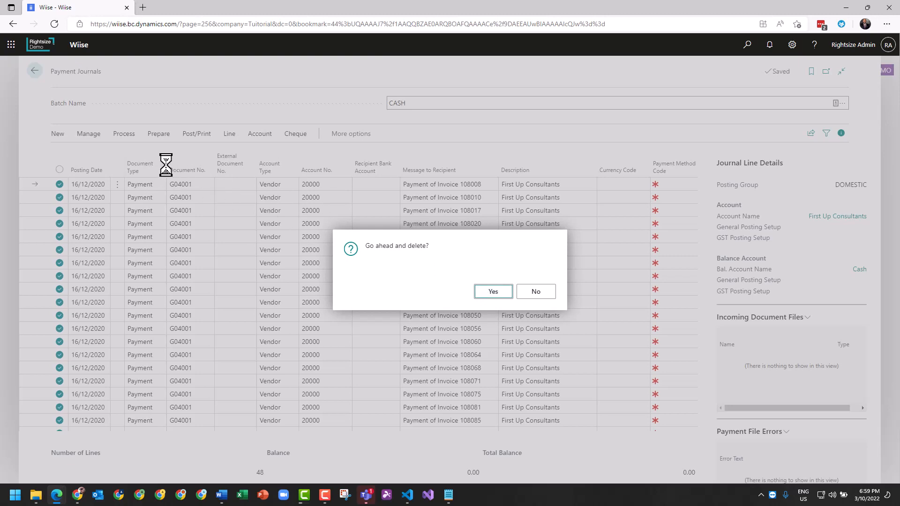
pyautogui.click(493, 291)
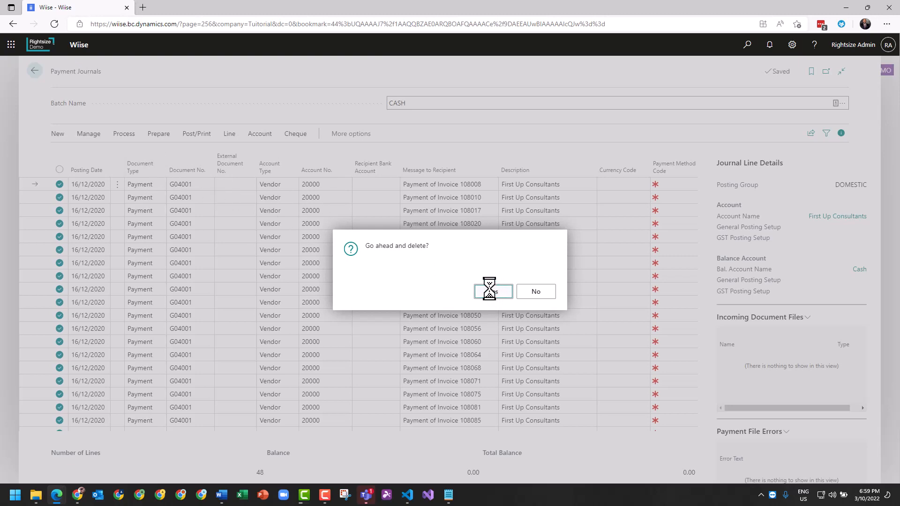
pyautogui.click(492, 290)
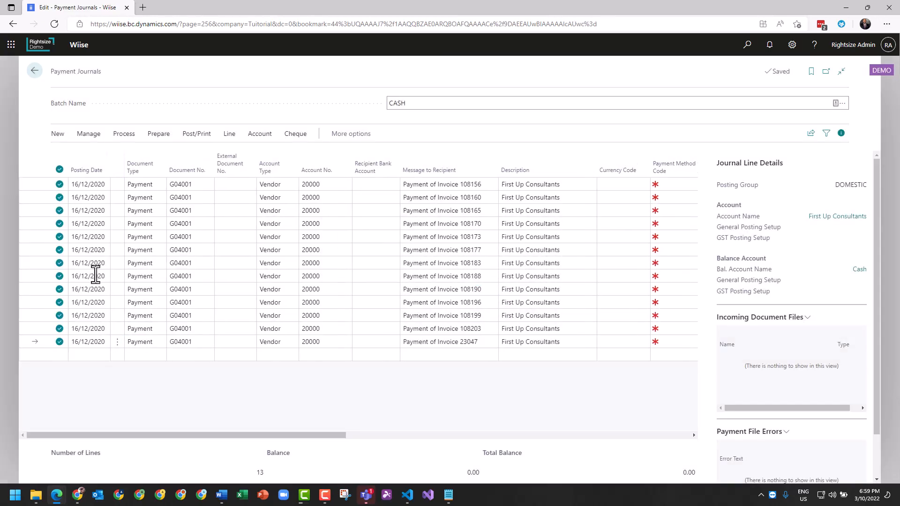
# - Delete the remaining journal lines so the CASH batch is empty
pyautogui.click(89, 133)
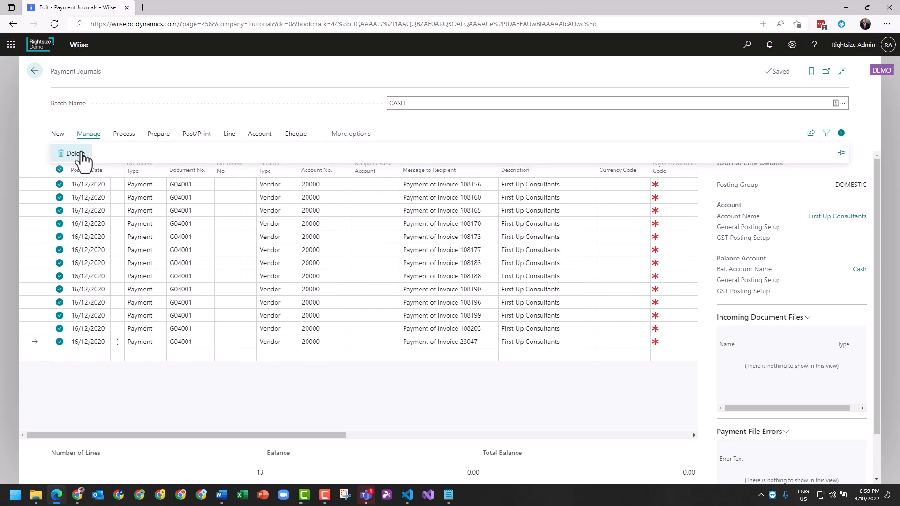
pyautogui.click(73, 152)
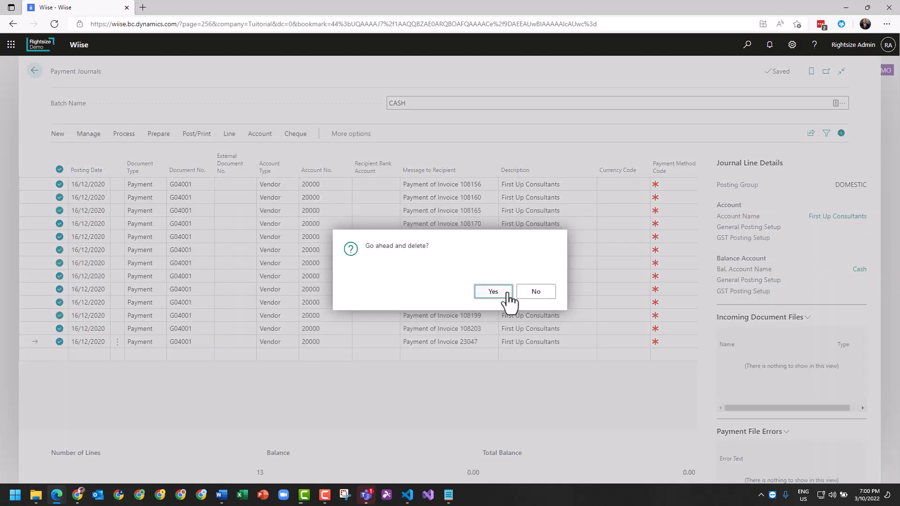
pyautogui.click(492, 291)
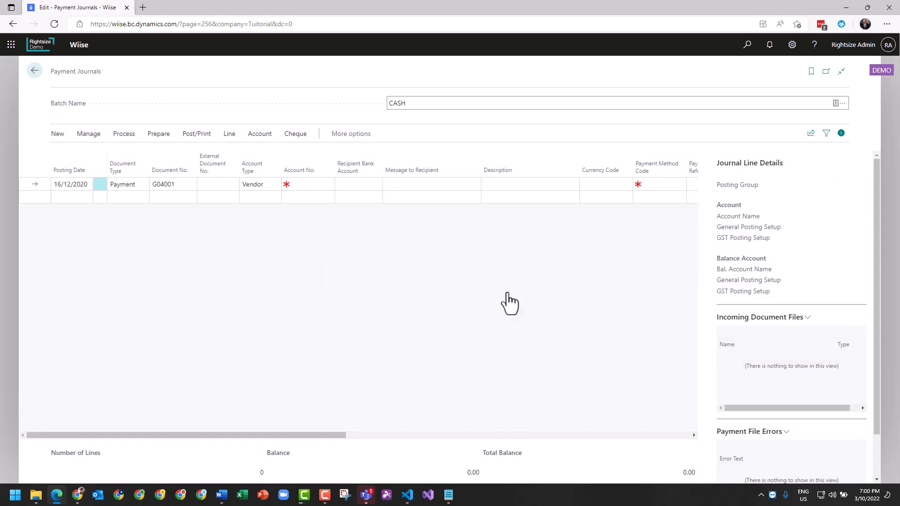
pyautogui.moveTo(508, 298)
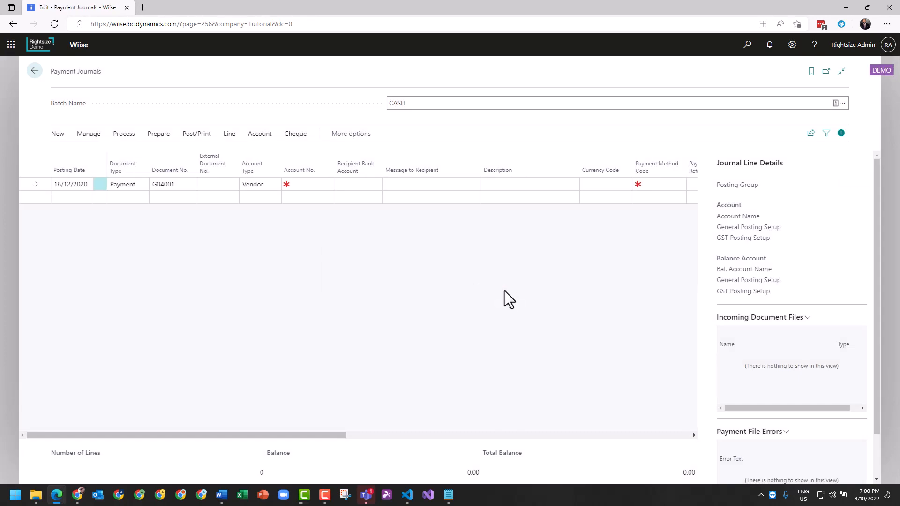
# - Re-run Suggest Vendor Payments with Summarize per Vendor on, yielding one 114,760.00 line
pyautogui.click(124, 134)
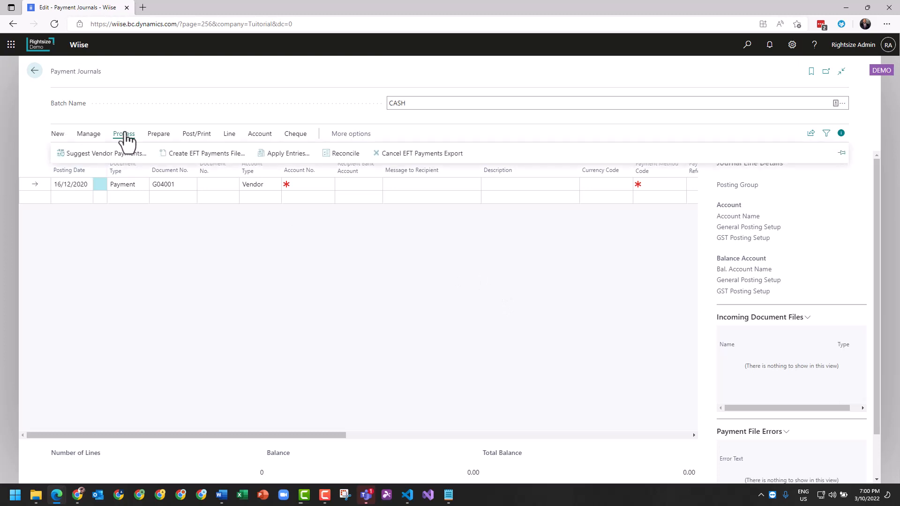
pyautogui.click(104, 153)
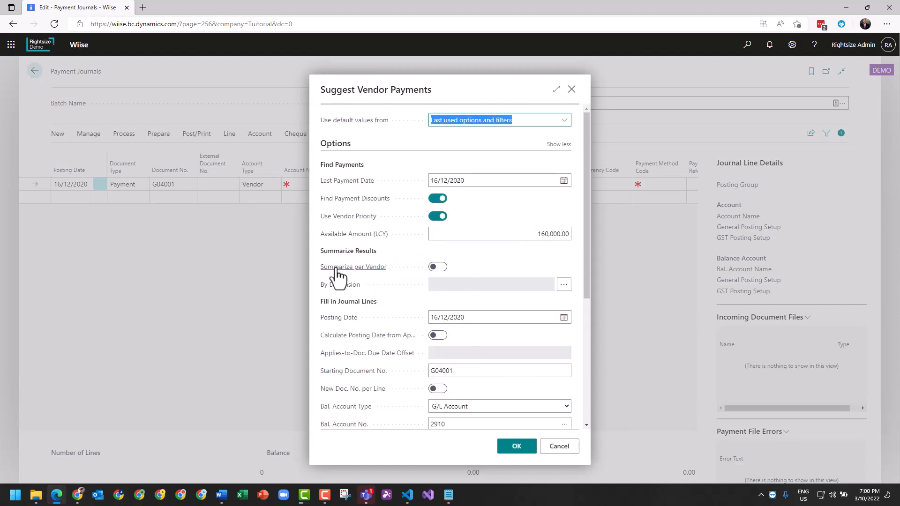
pyautogui.click(437, 266)
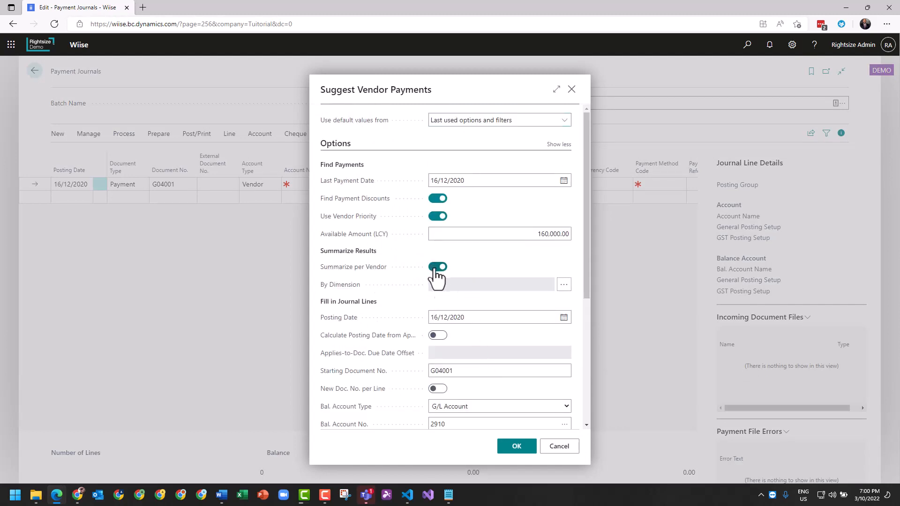
pyautogui.click(515, 446)
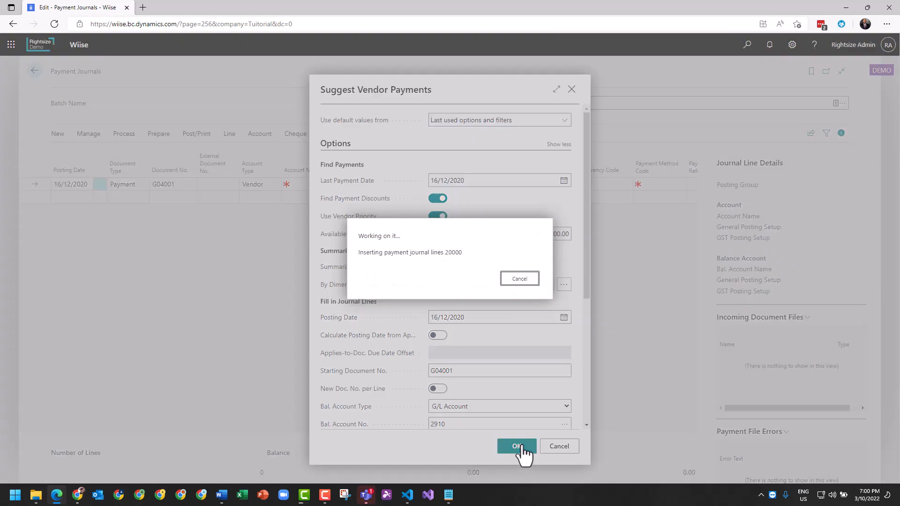
pyautogui.click(516, 446)
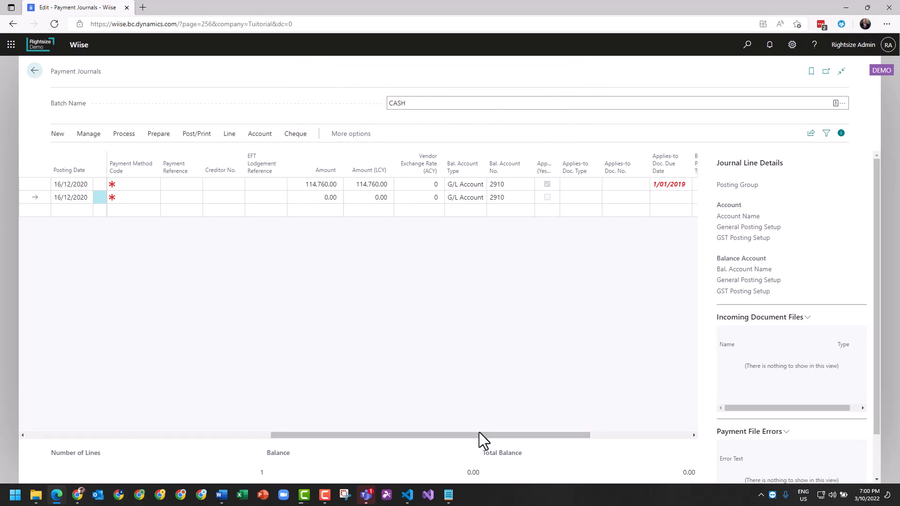
pyautogui.moveTo(482, 435); pyautogui.dragTo(324, 435)
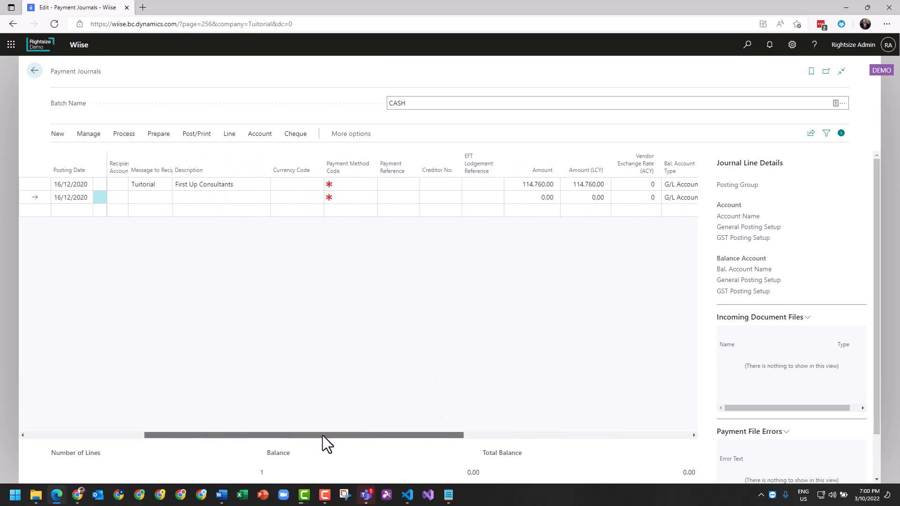
pyautogui.hscroll(-3)
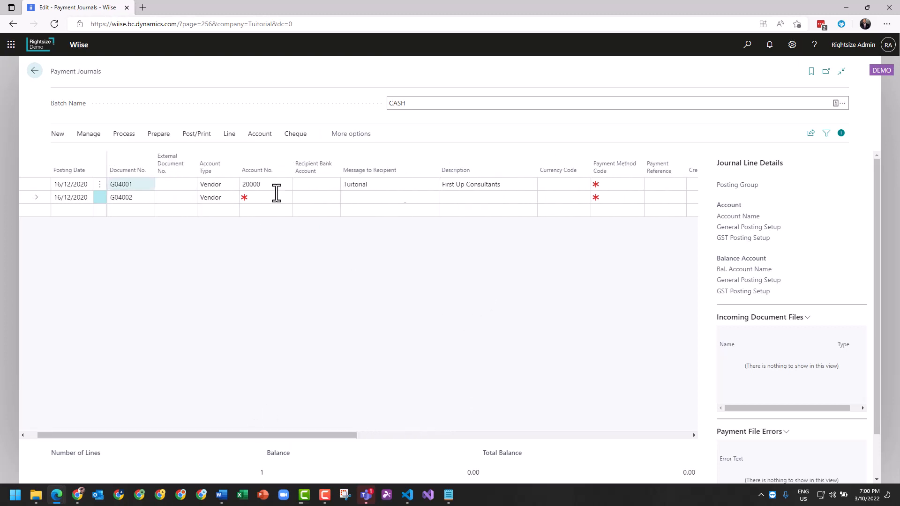
pyautogui.click(747, 44)
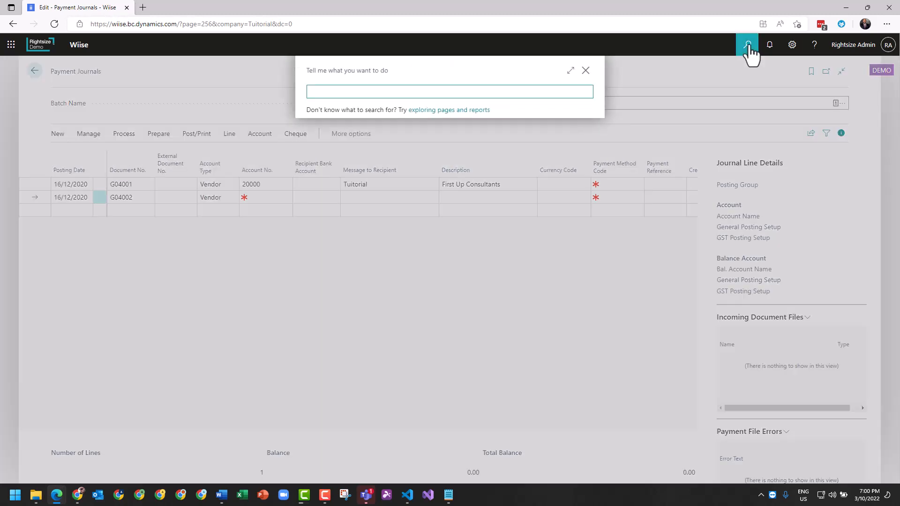
pyautogui.write('vendor')
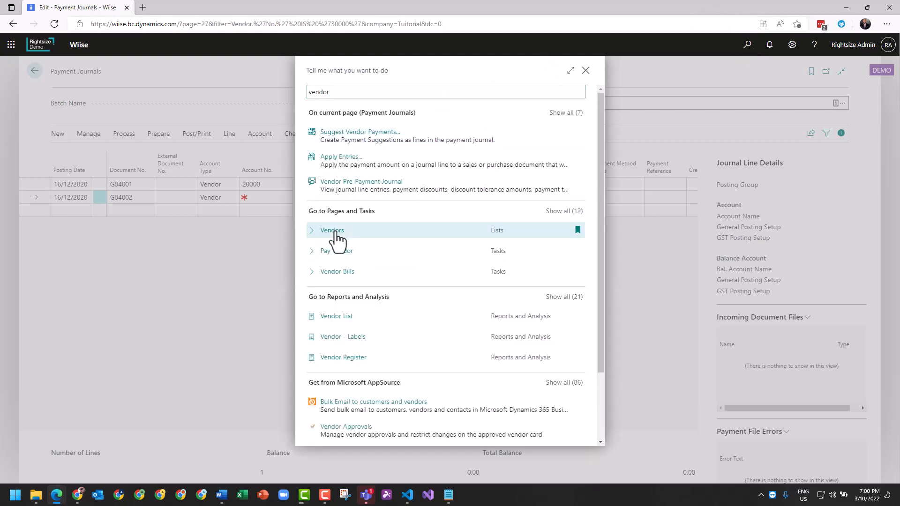
pyautogui.click(331, 229)
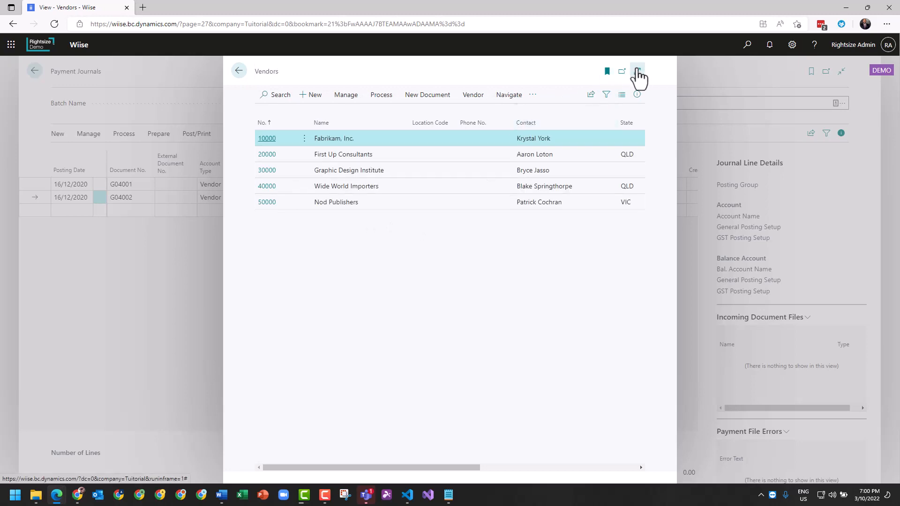
pyautogui.click(637, 71)
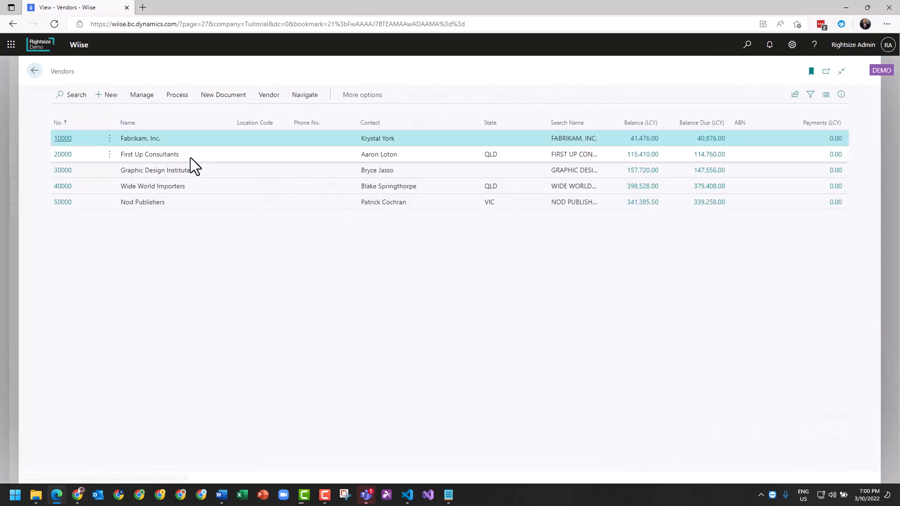
pyautogui.moveTo(654, 175)
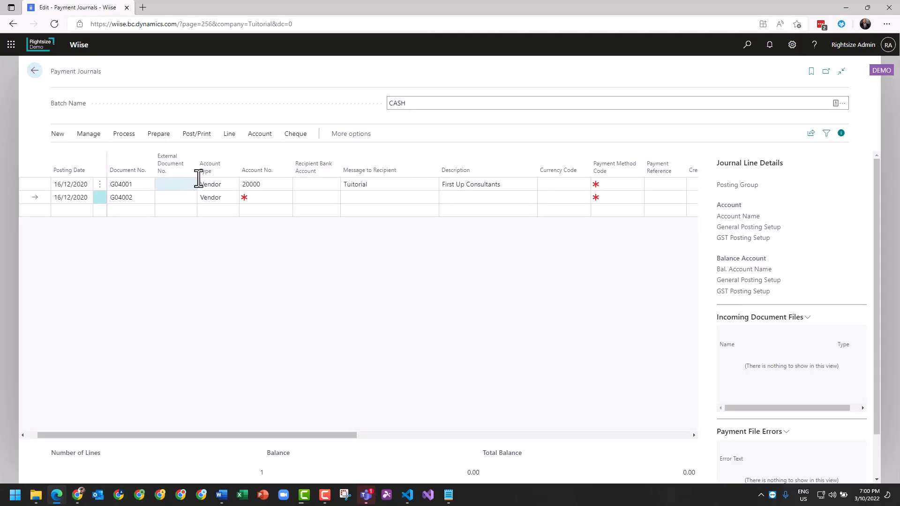
# - Set the payment line's method to CASH and recipient bank account to ECA
pyautogui.click(617, 184)
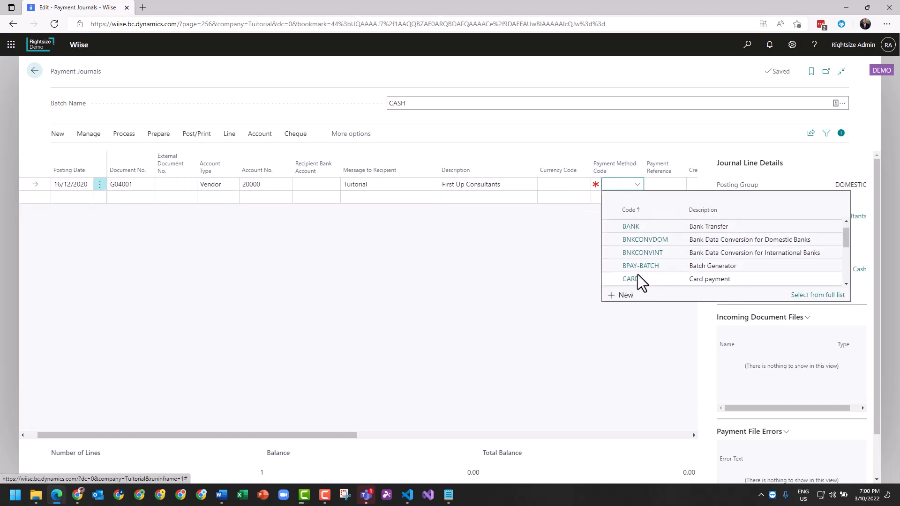
pyautogui.write('CASH')
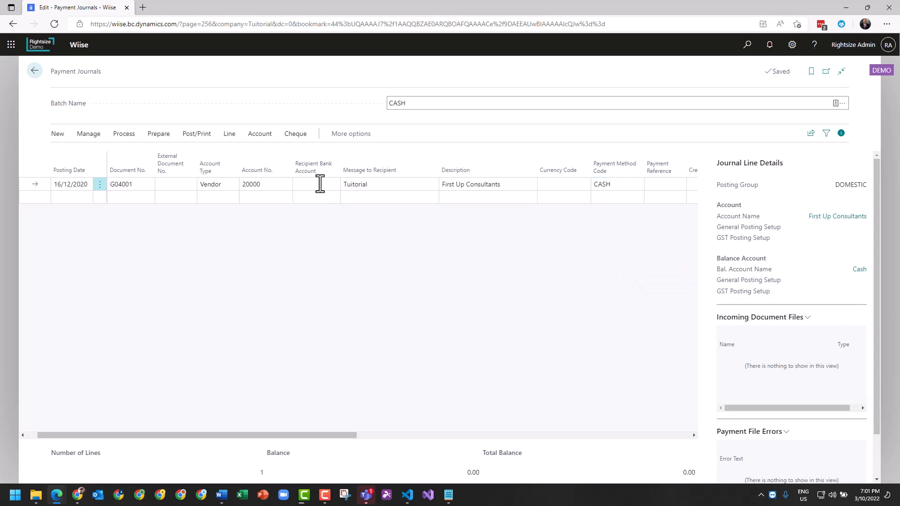
pyautogui.click(332, 184)
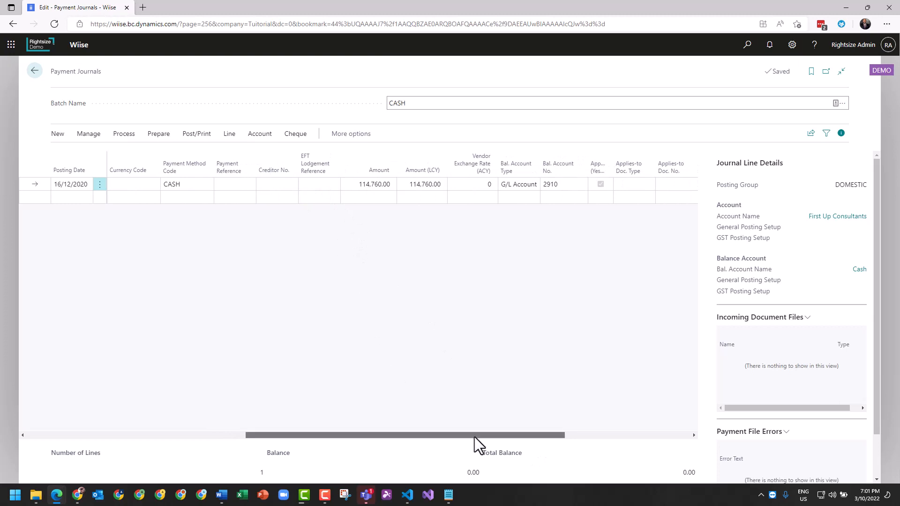
pyautogui.hscroll(3)
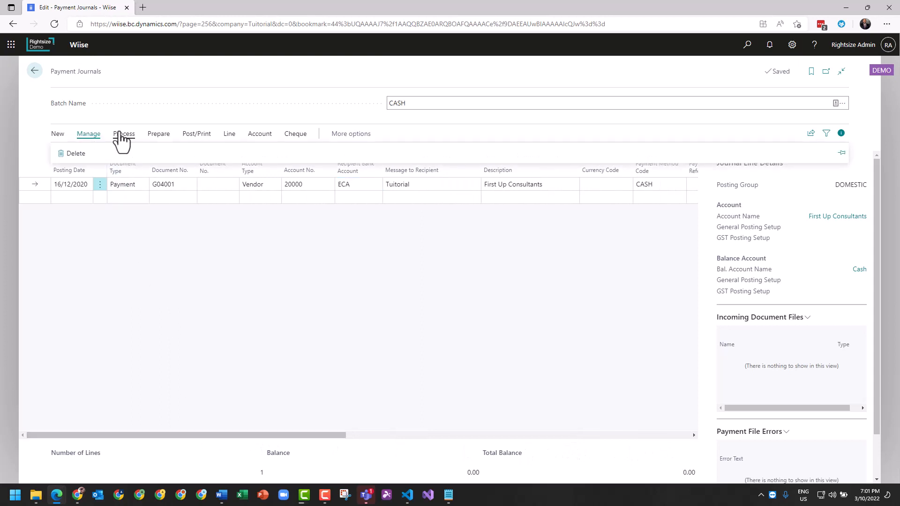
# - Confirm in Apply Vendor Entries that the invoices apply to G04001 with 0.00 balance
pyautogui.click(124, 133)
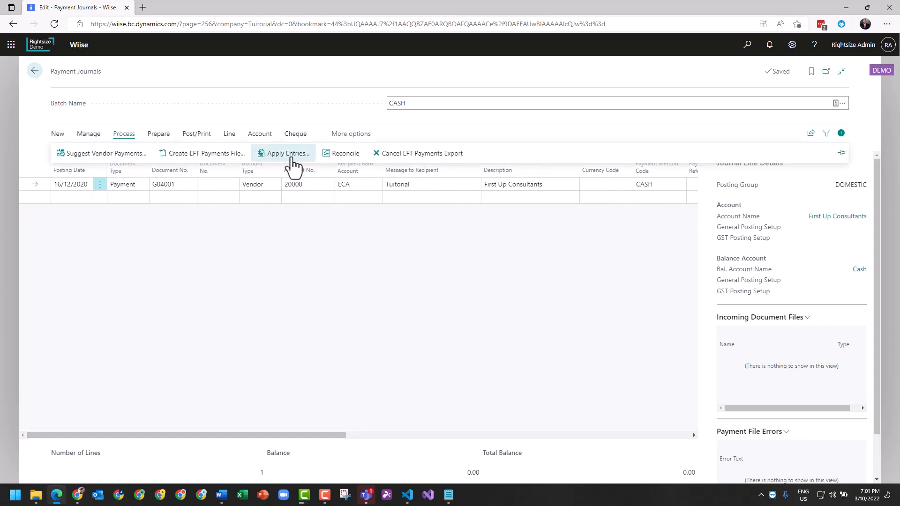
pyautogui.click(287, 153)
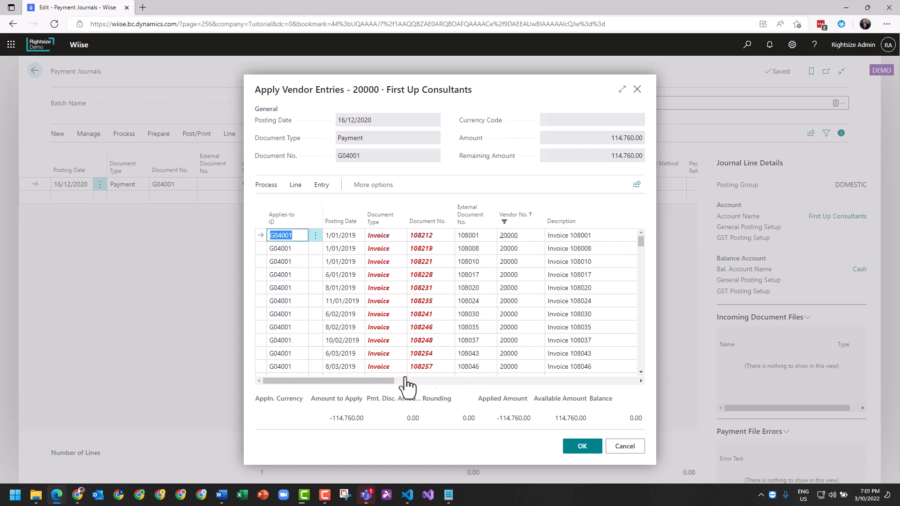
pyautogui.click(581, 446)
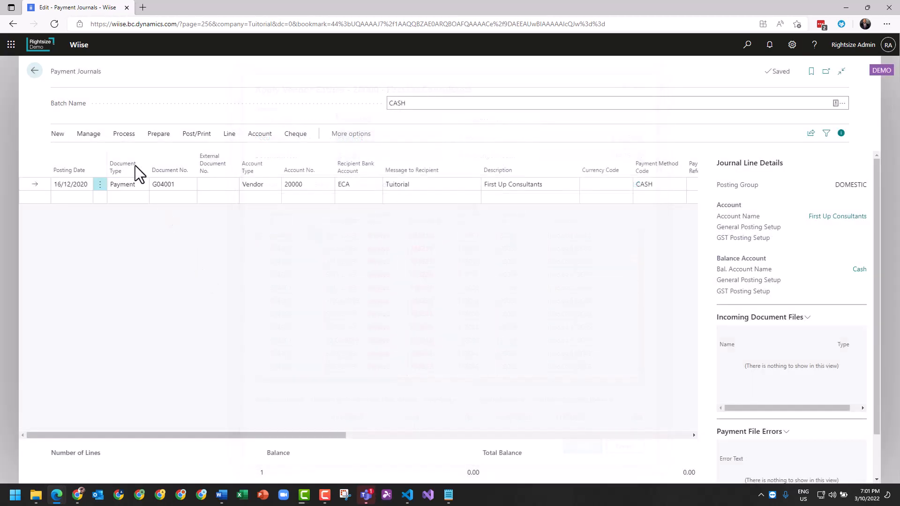
pyautogui.click(196, 133)
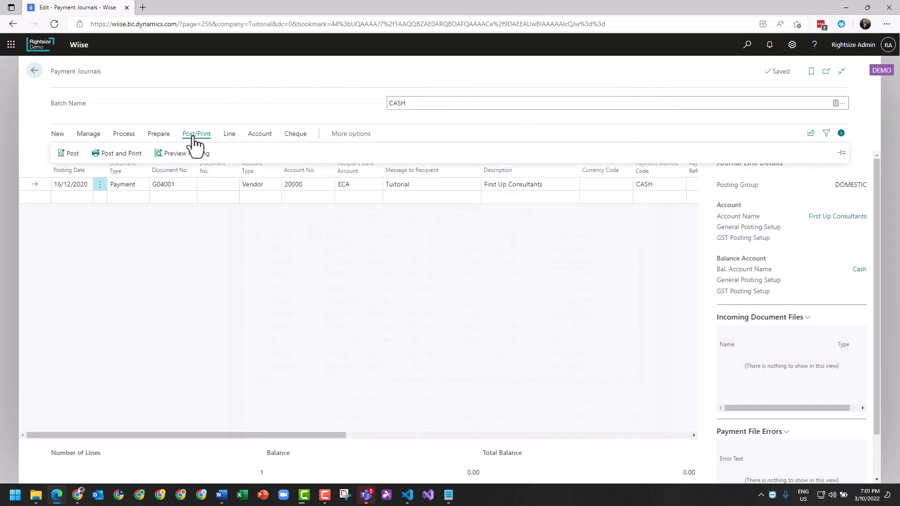
# - Post the First Up Consultants payment and confirm the posting
pyautogui.click(69, 153)
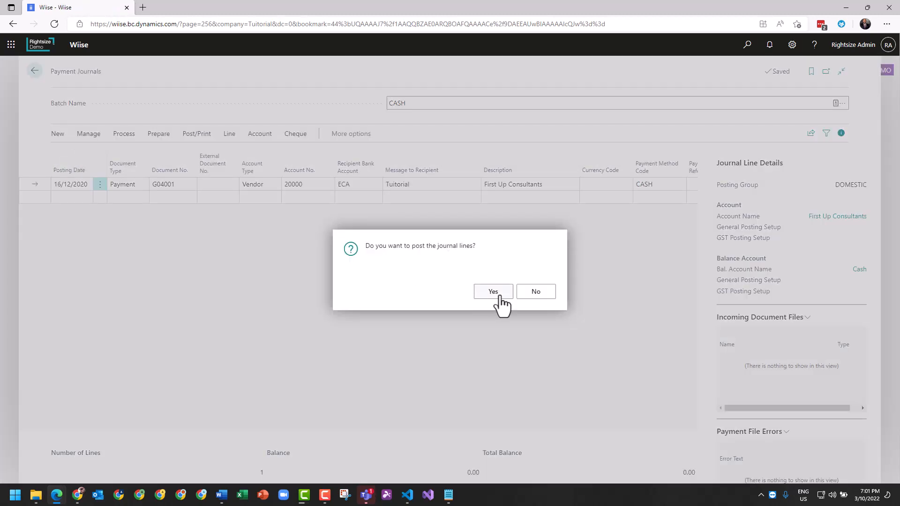
pyautogui.click(492, 292)
pyautogui.write('vendor')
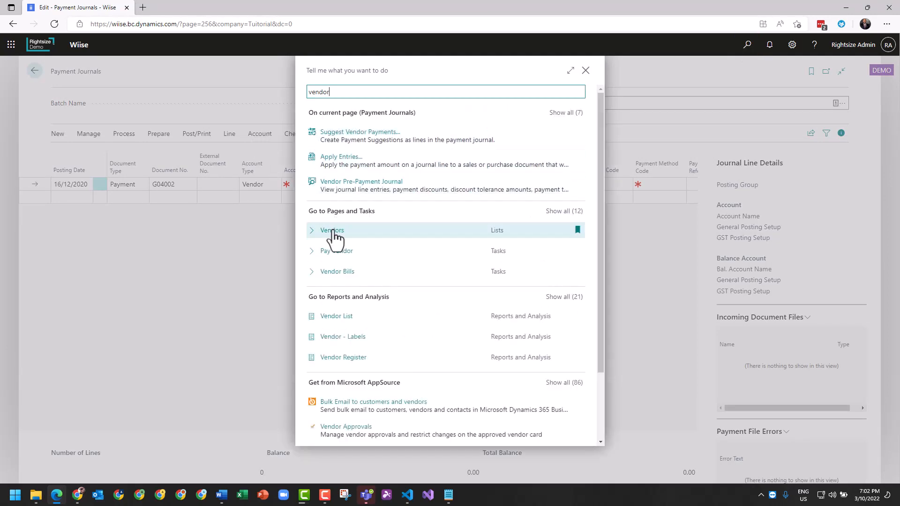
# - Show the Vendors list, where vendor 20000 First Up Consultants has 0.00 balance due
pyautogui.click(332, 231)
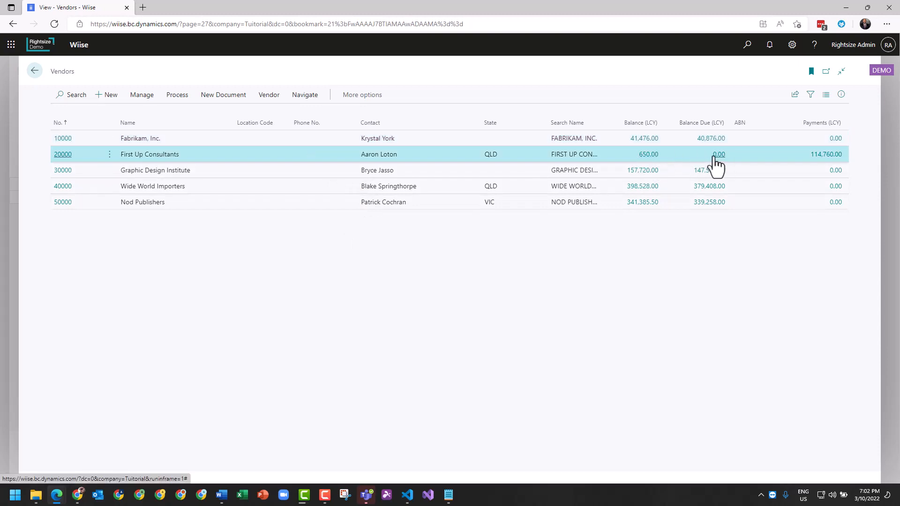
pyautogui.moveTo(724, 167)
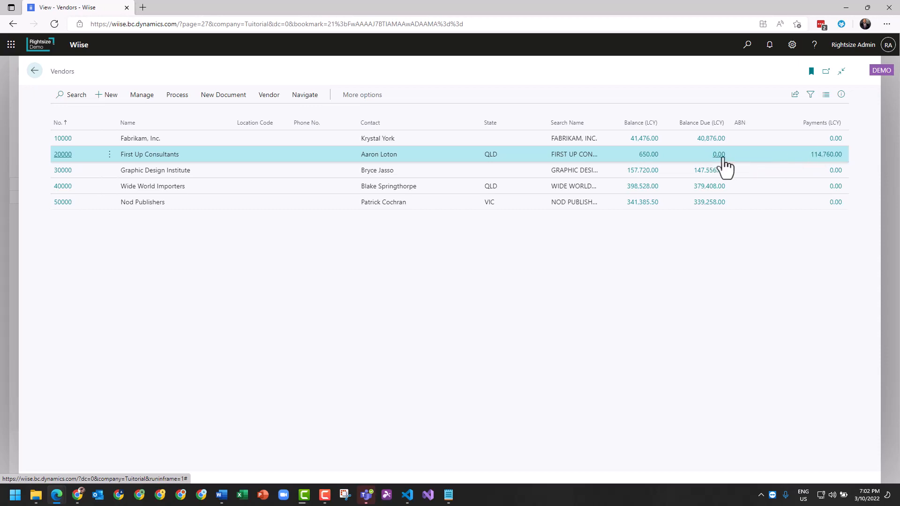
pyautogui.moveTo(549, 276)
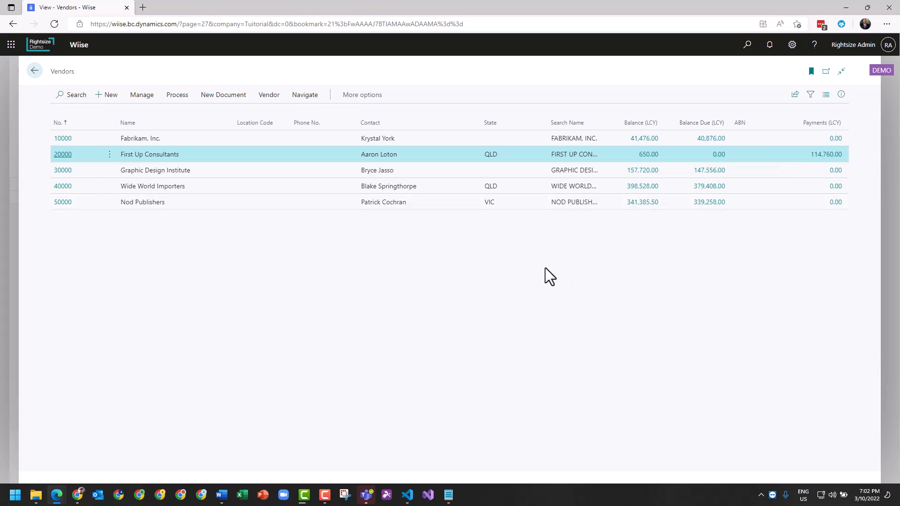